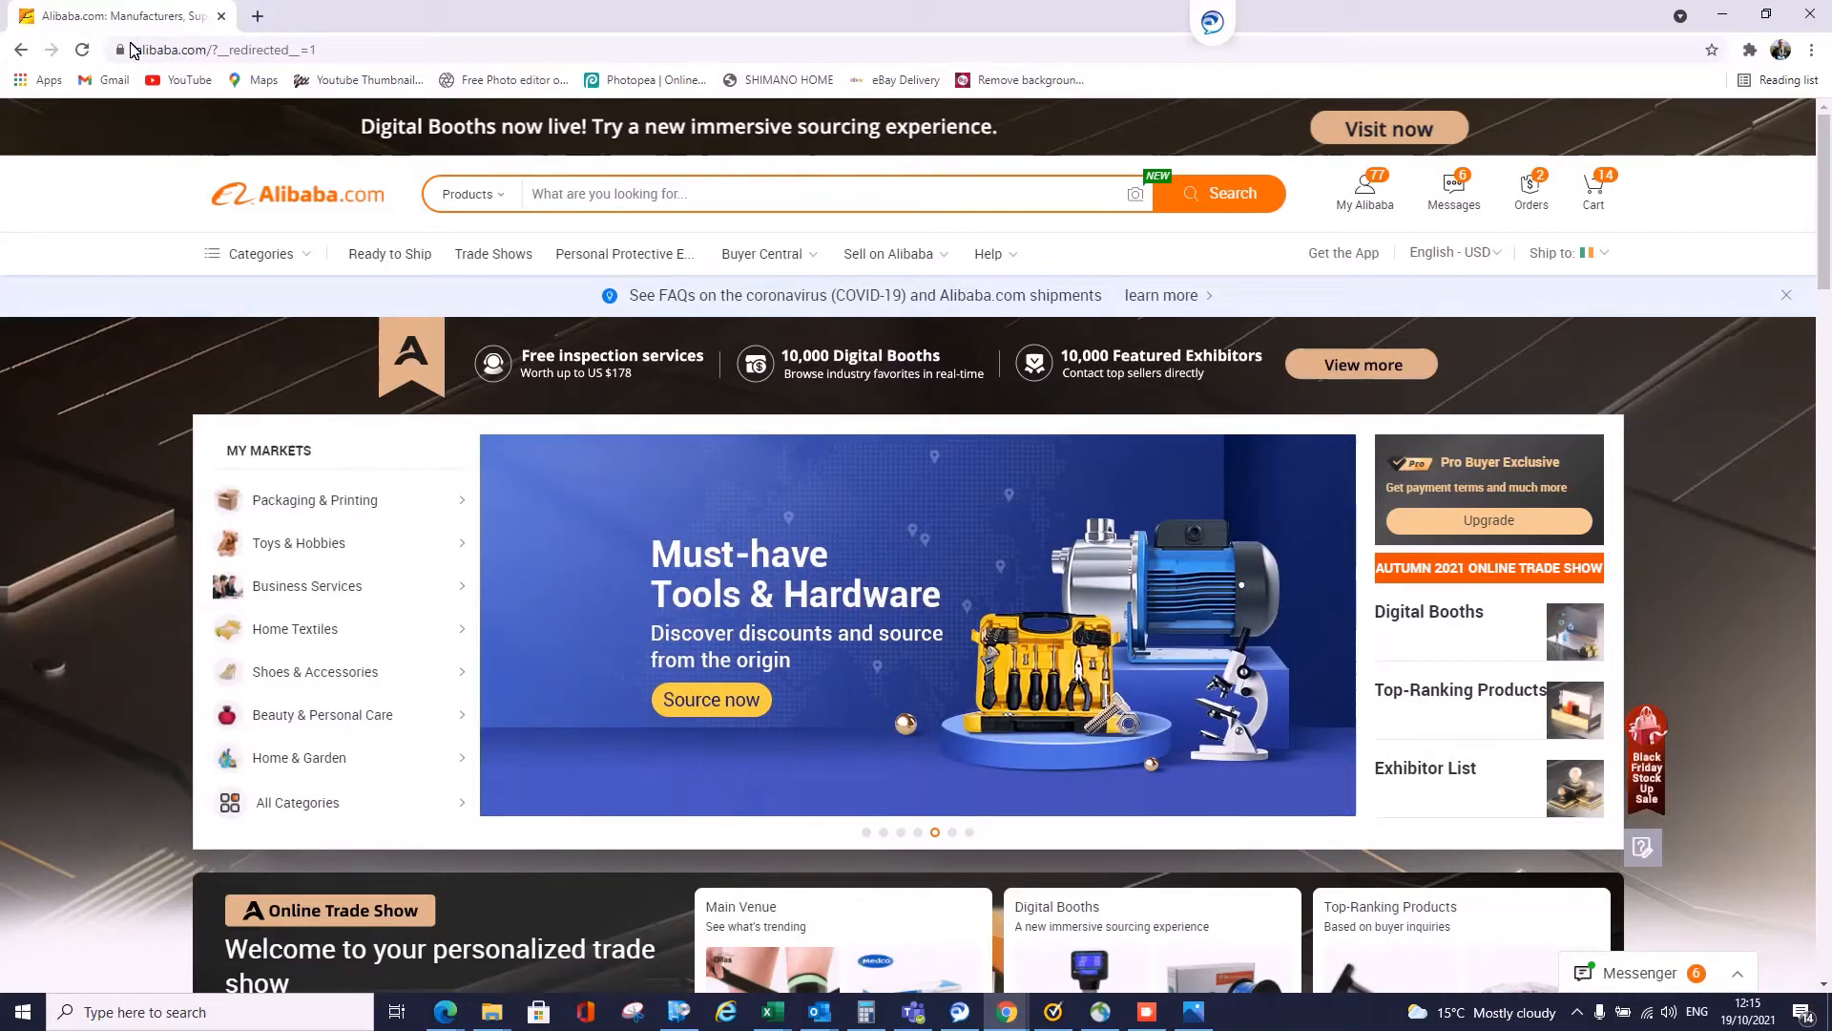
mouse_move(1227, 162)
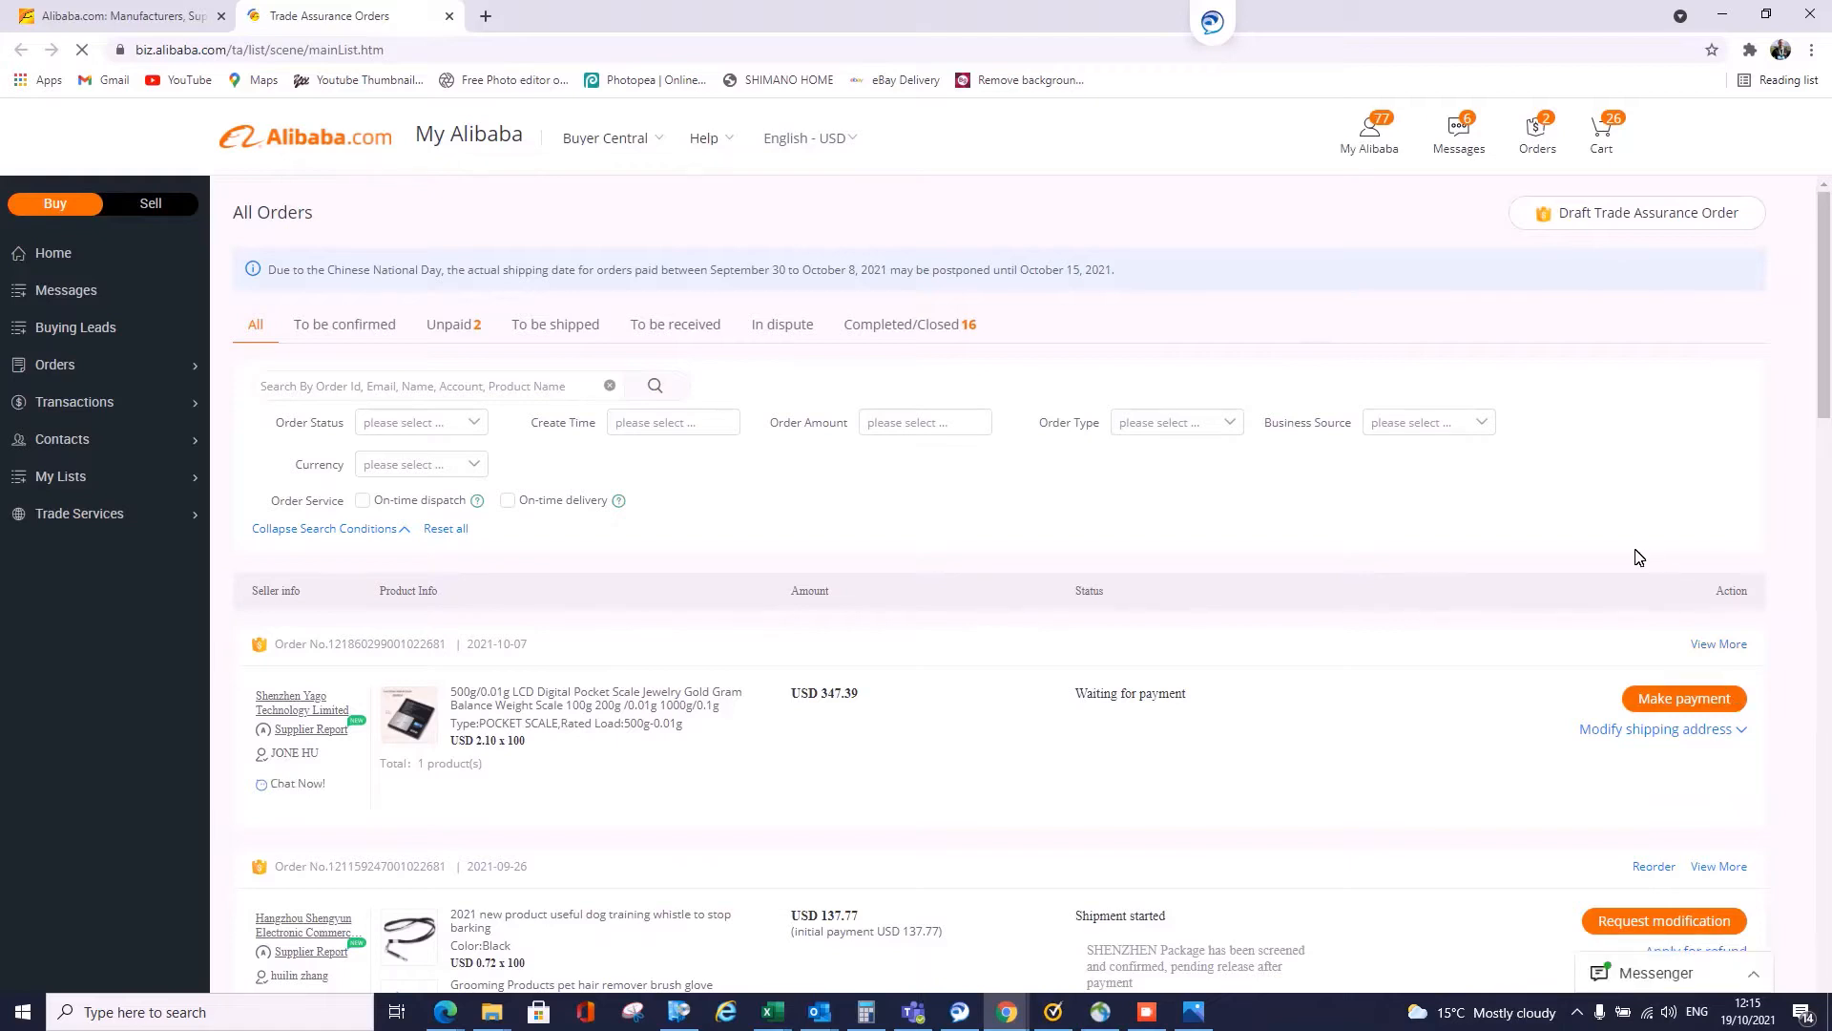
- Open details of the completed 2021-08-12 bike spoke nipple wrench order
scroll("down", 3)
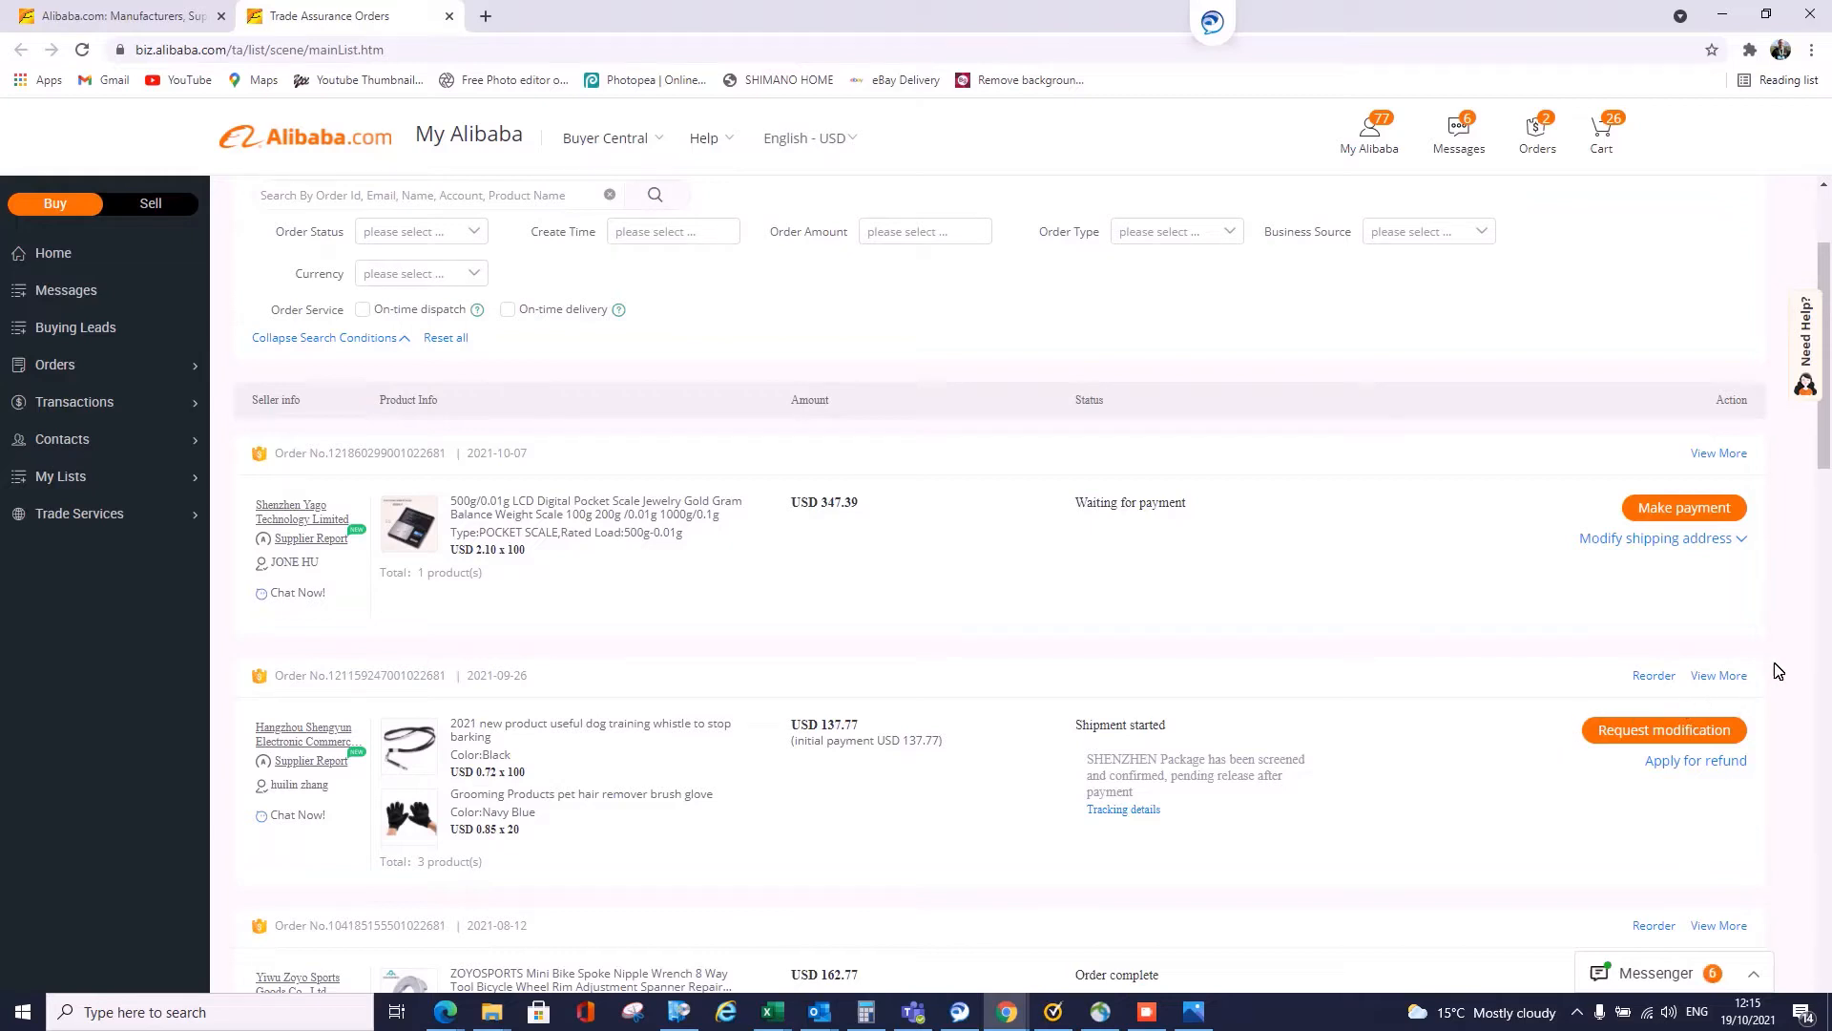
scroll("down", 3)
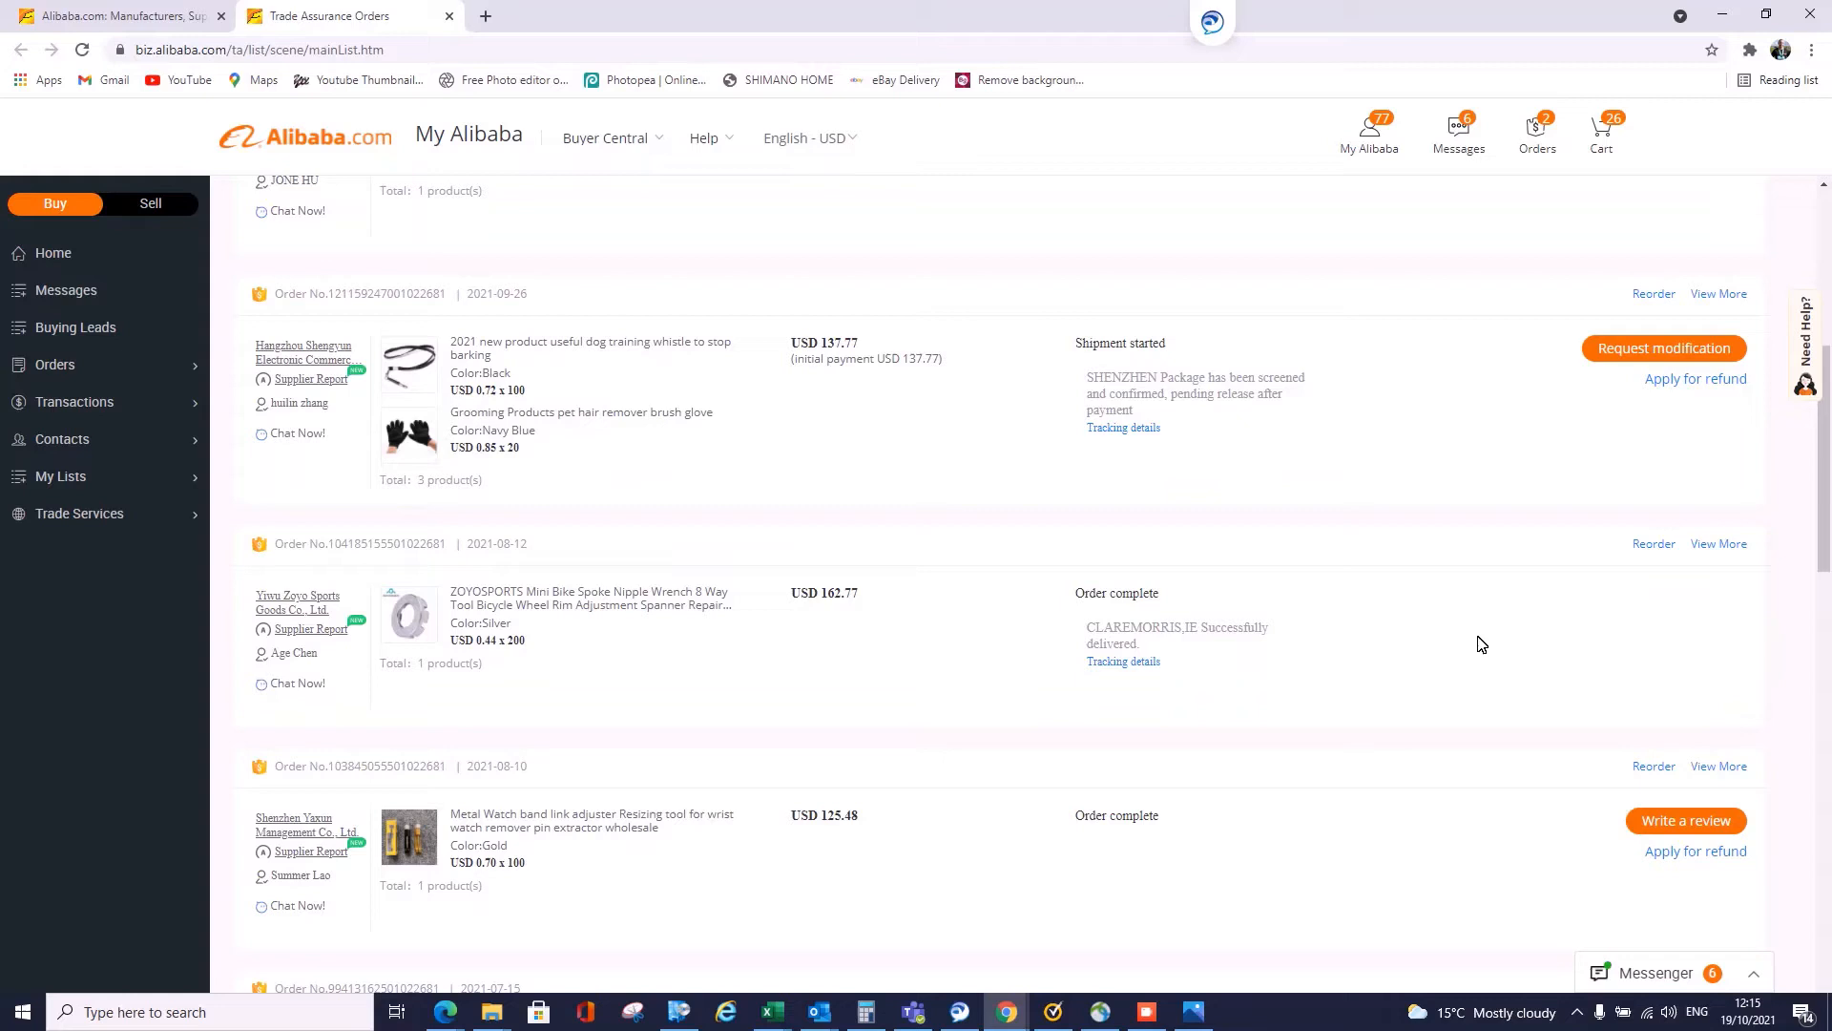
mouse_move(1011, 698)
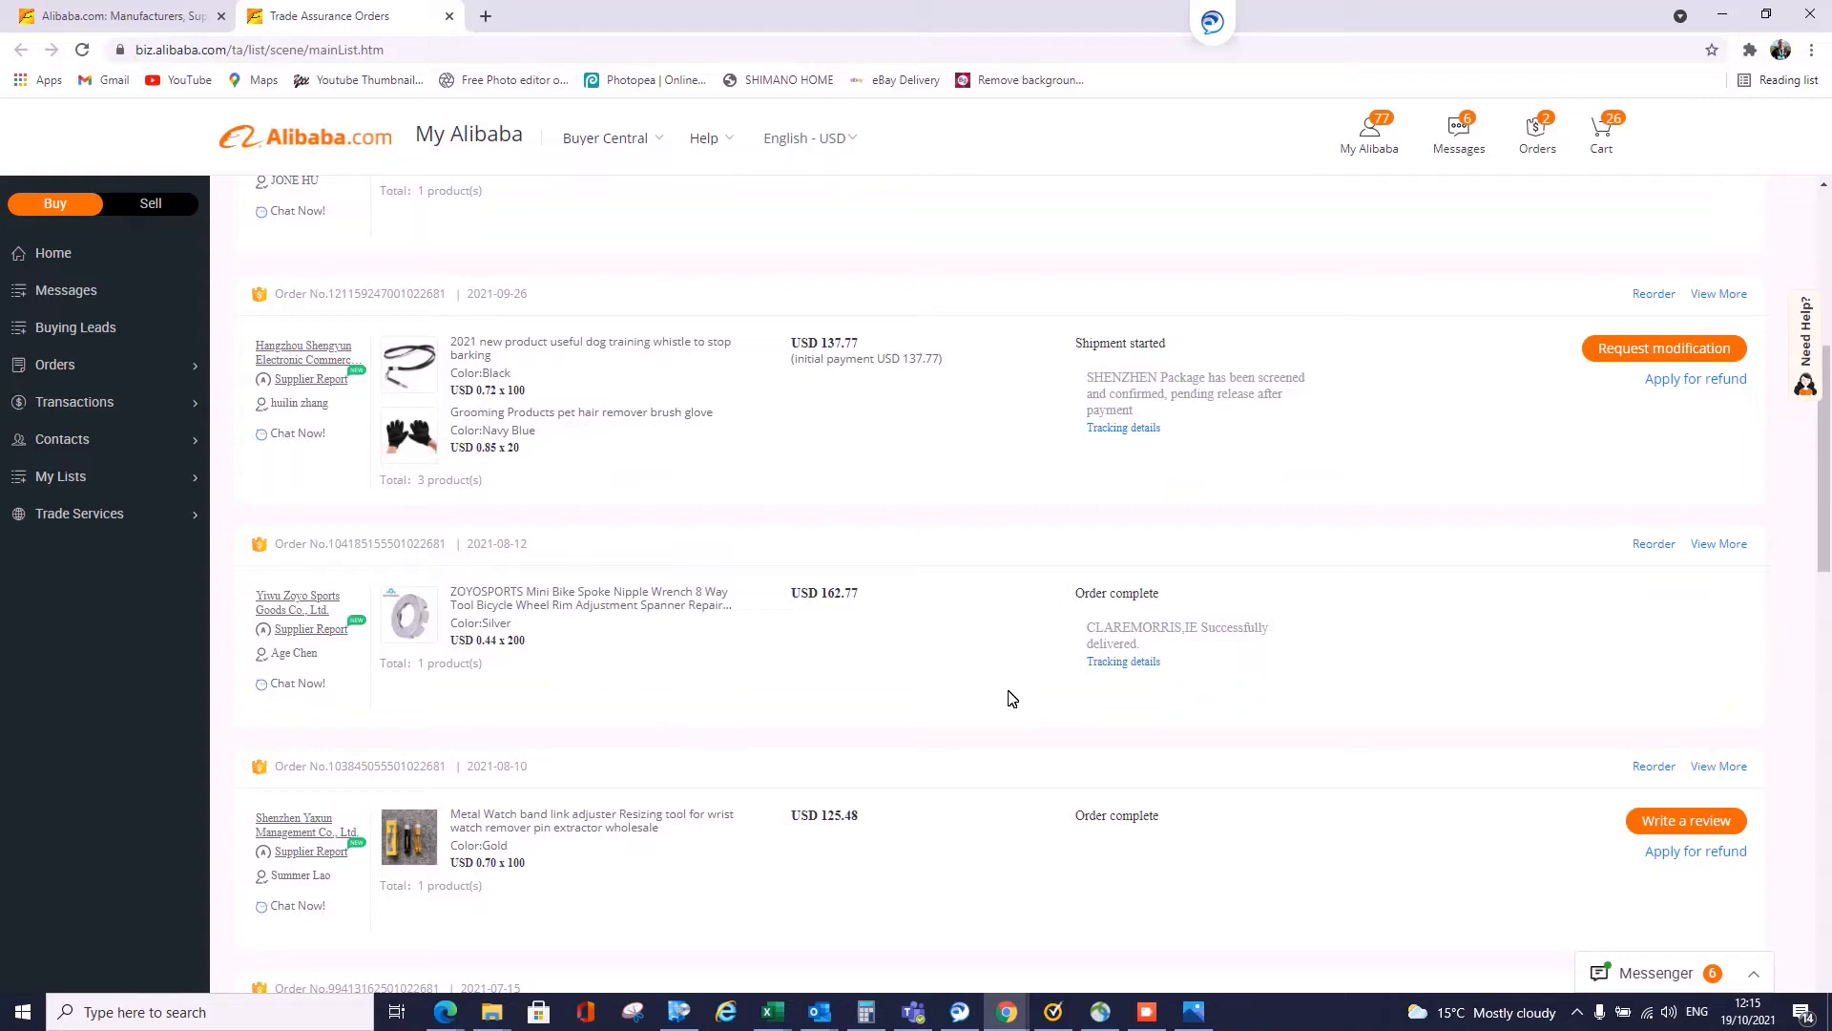
mouse_move(1701, 562)
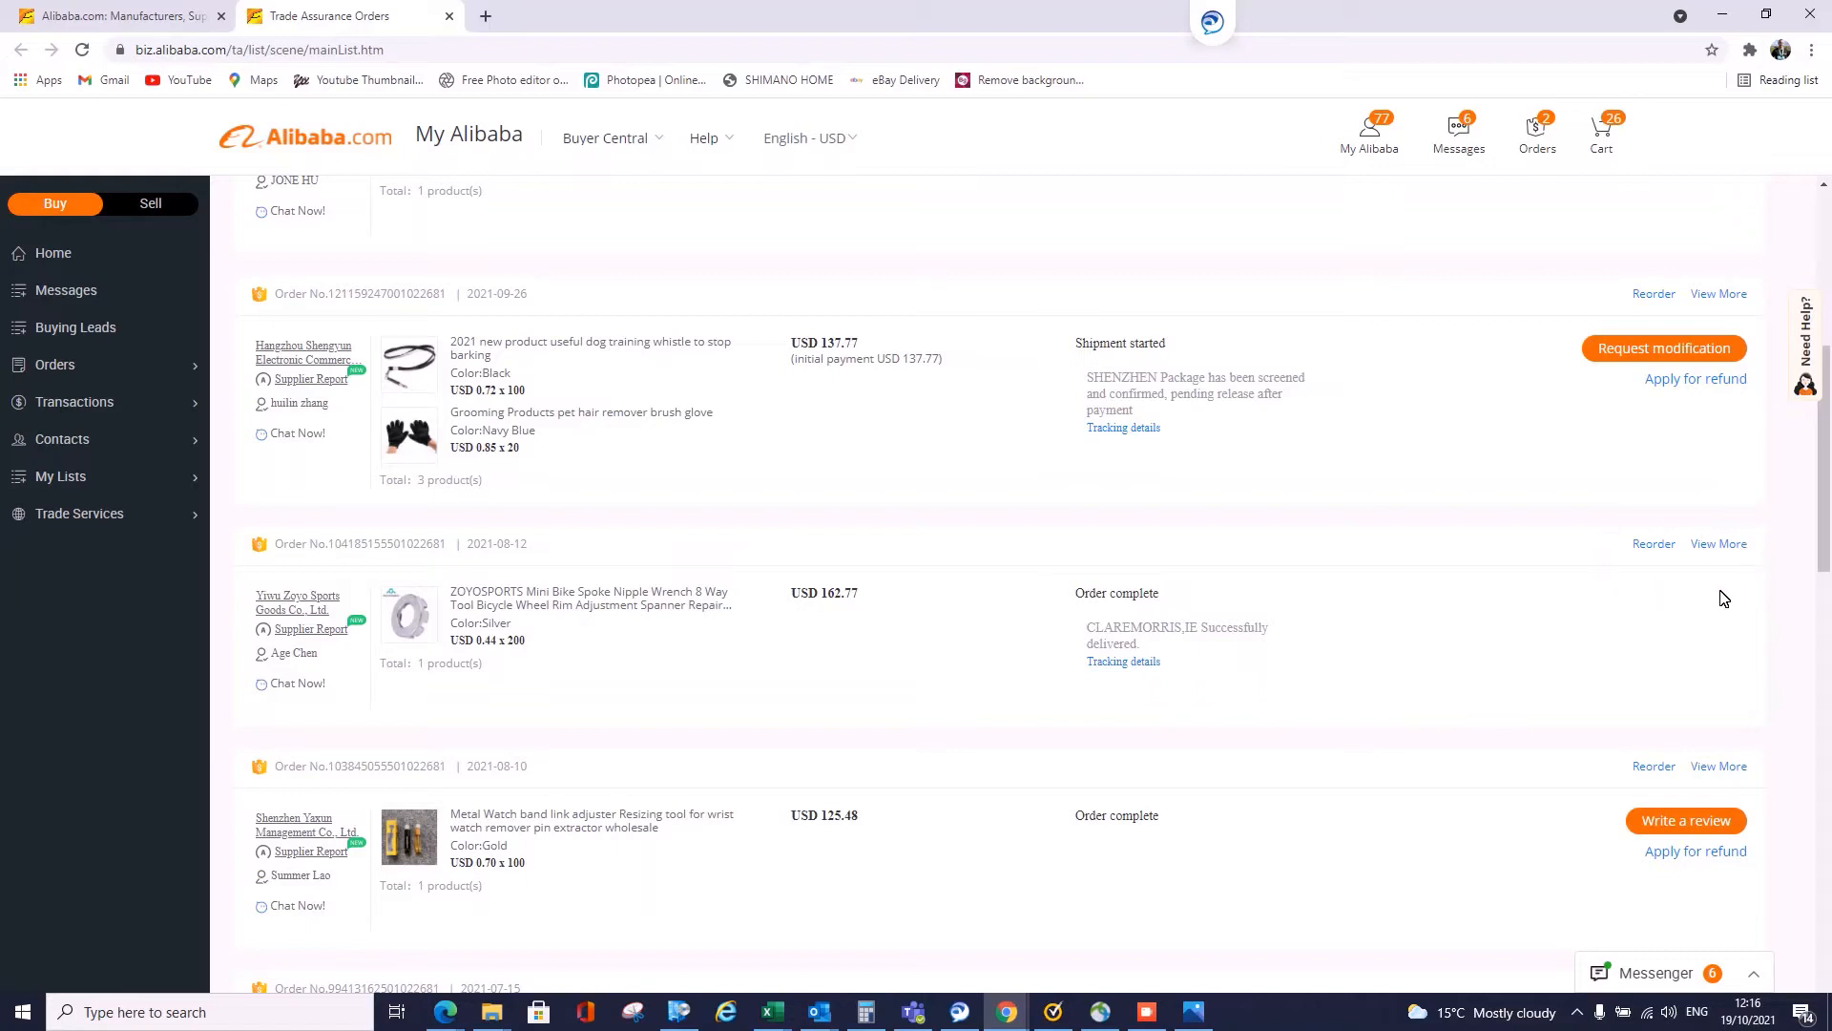
mouse_move(475, 639)
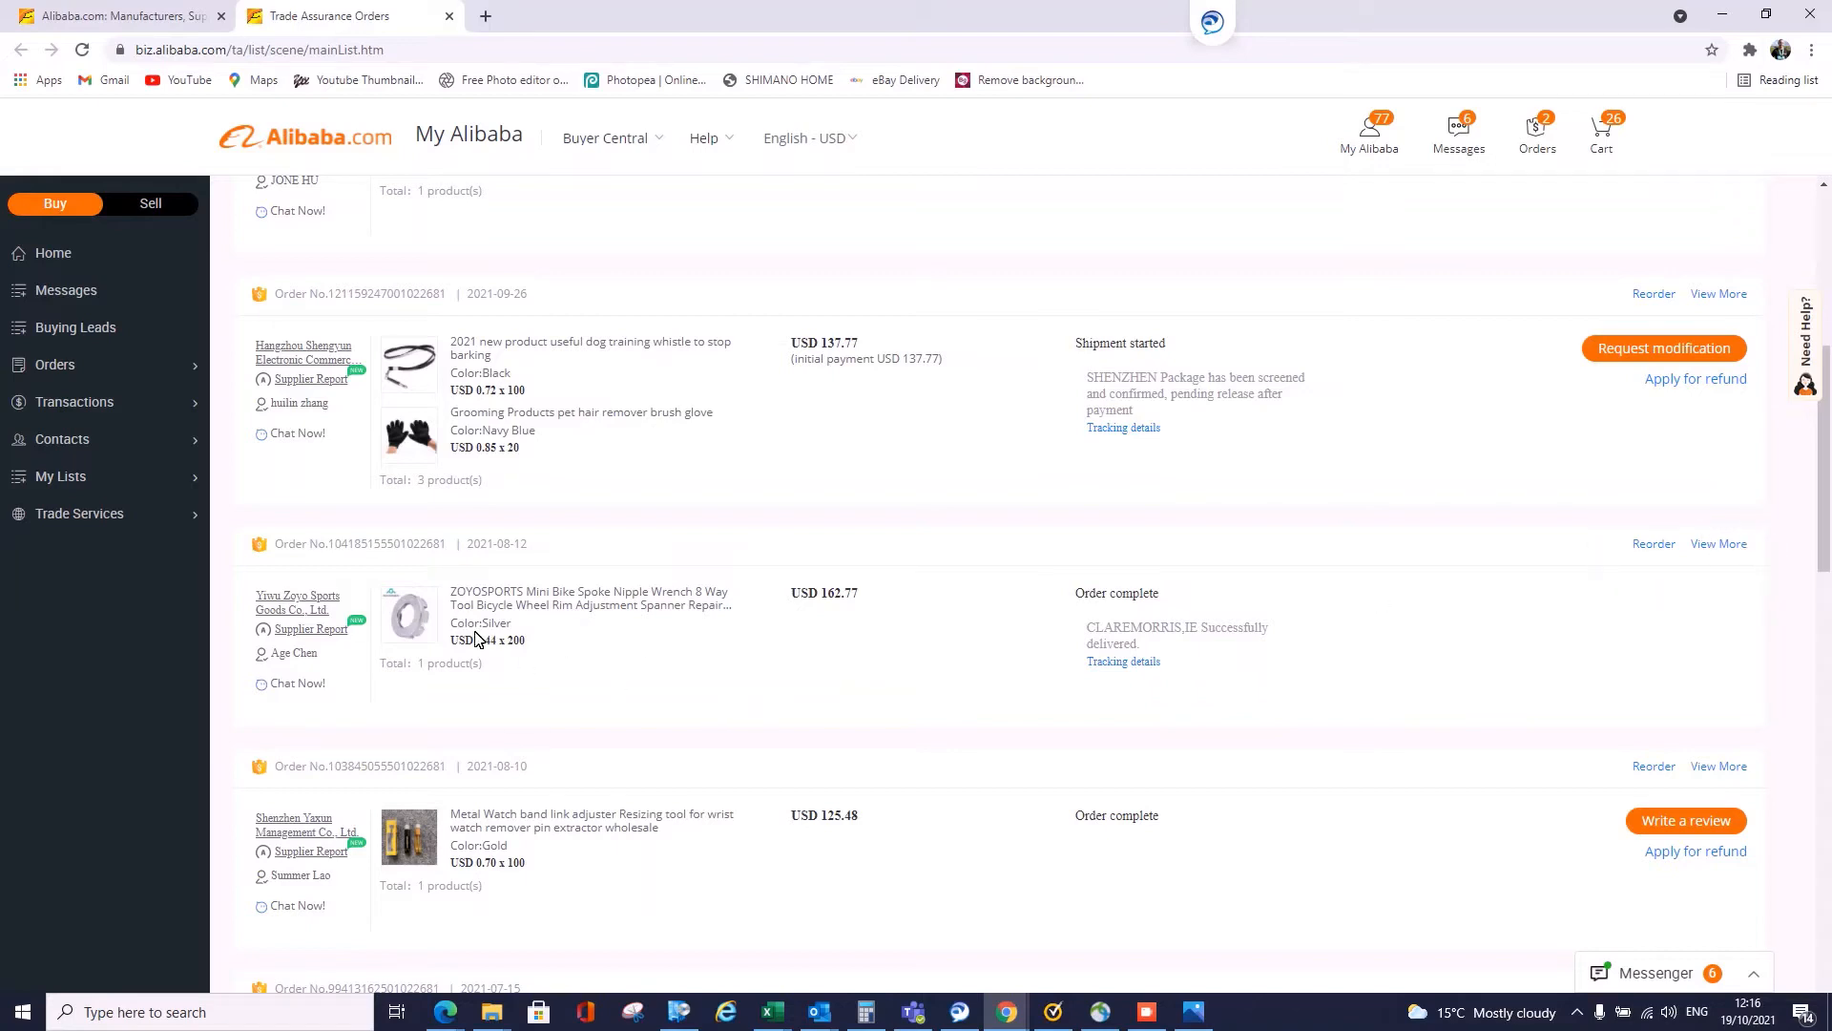
mouse_move(734, 603)
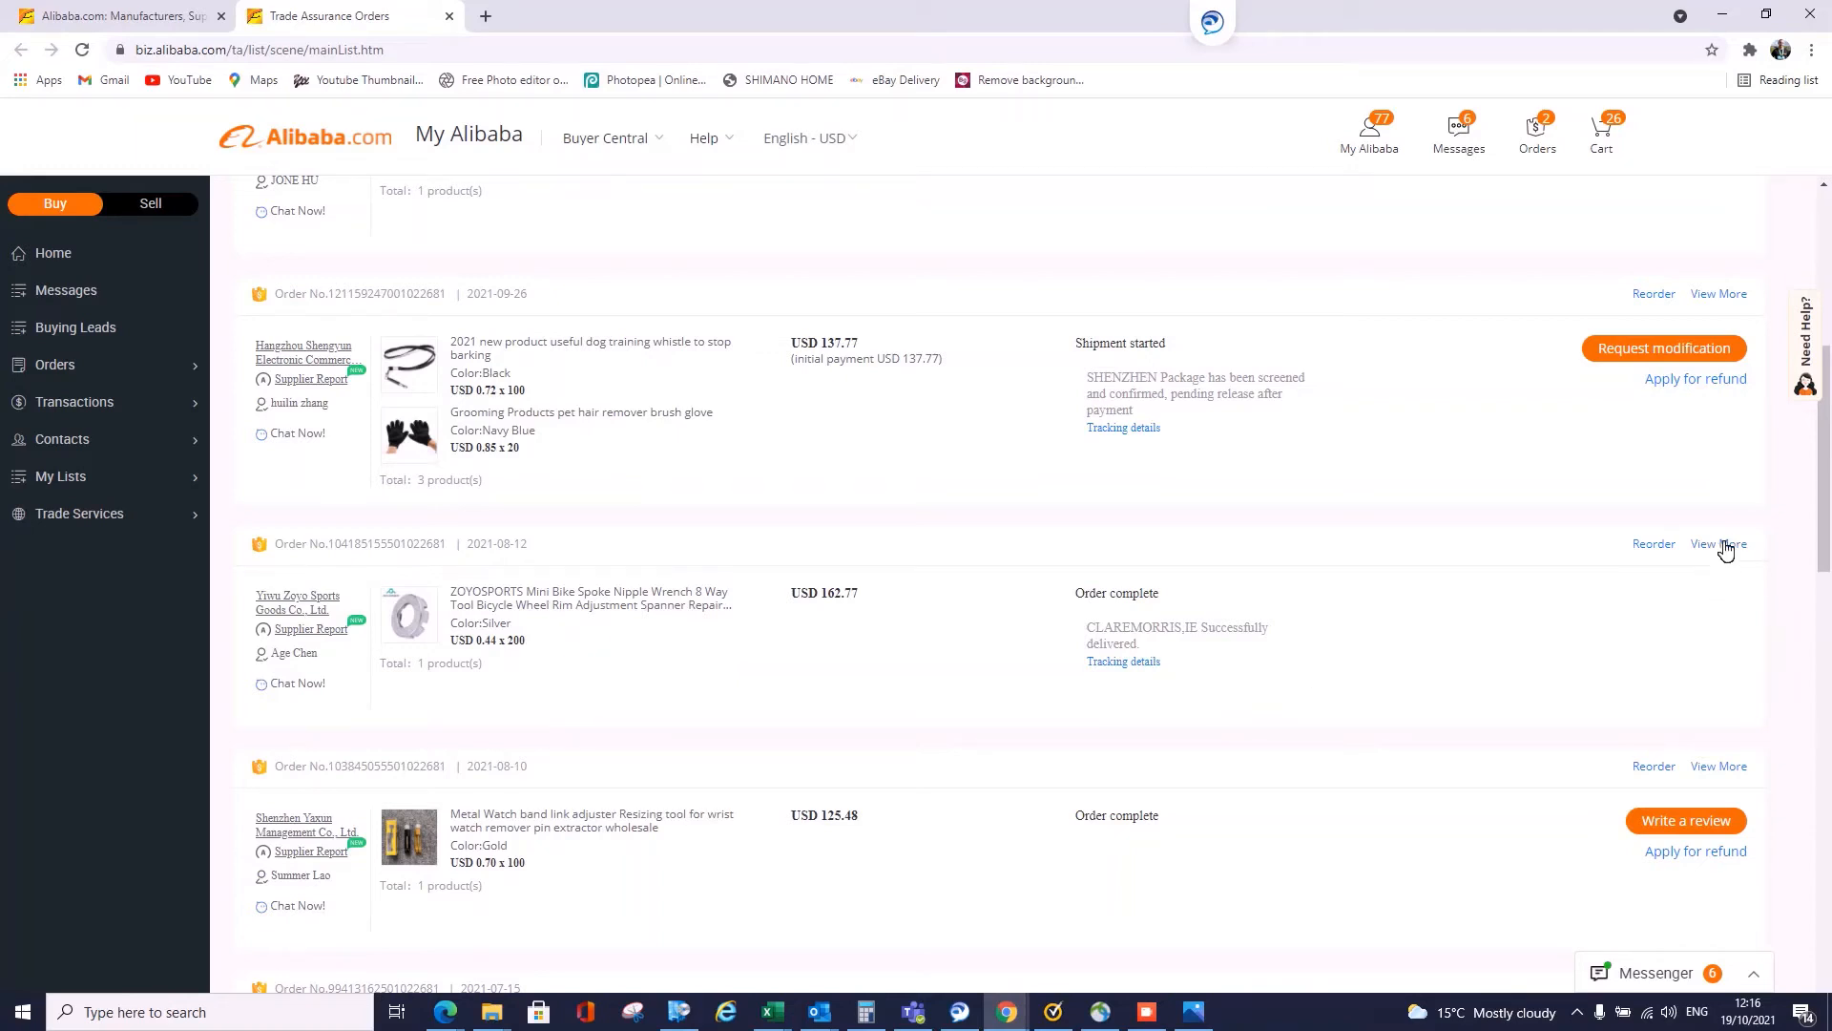
mouse_move(1719, 543)
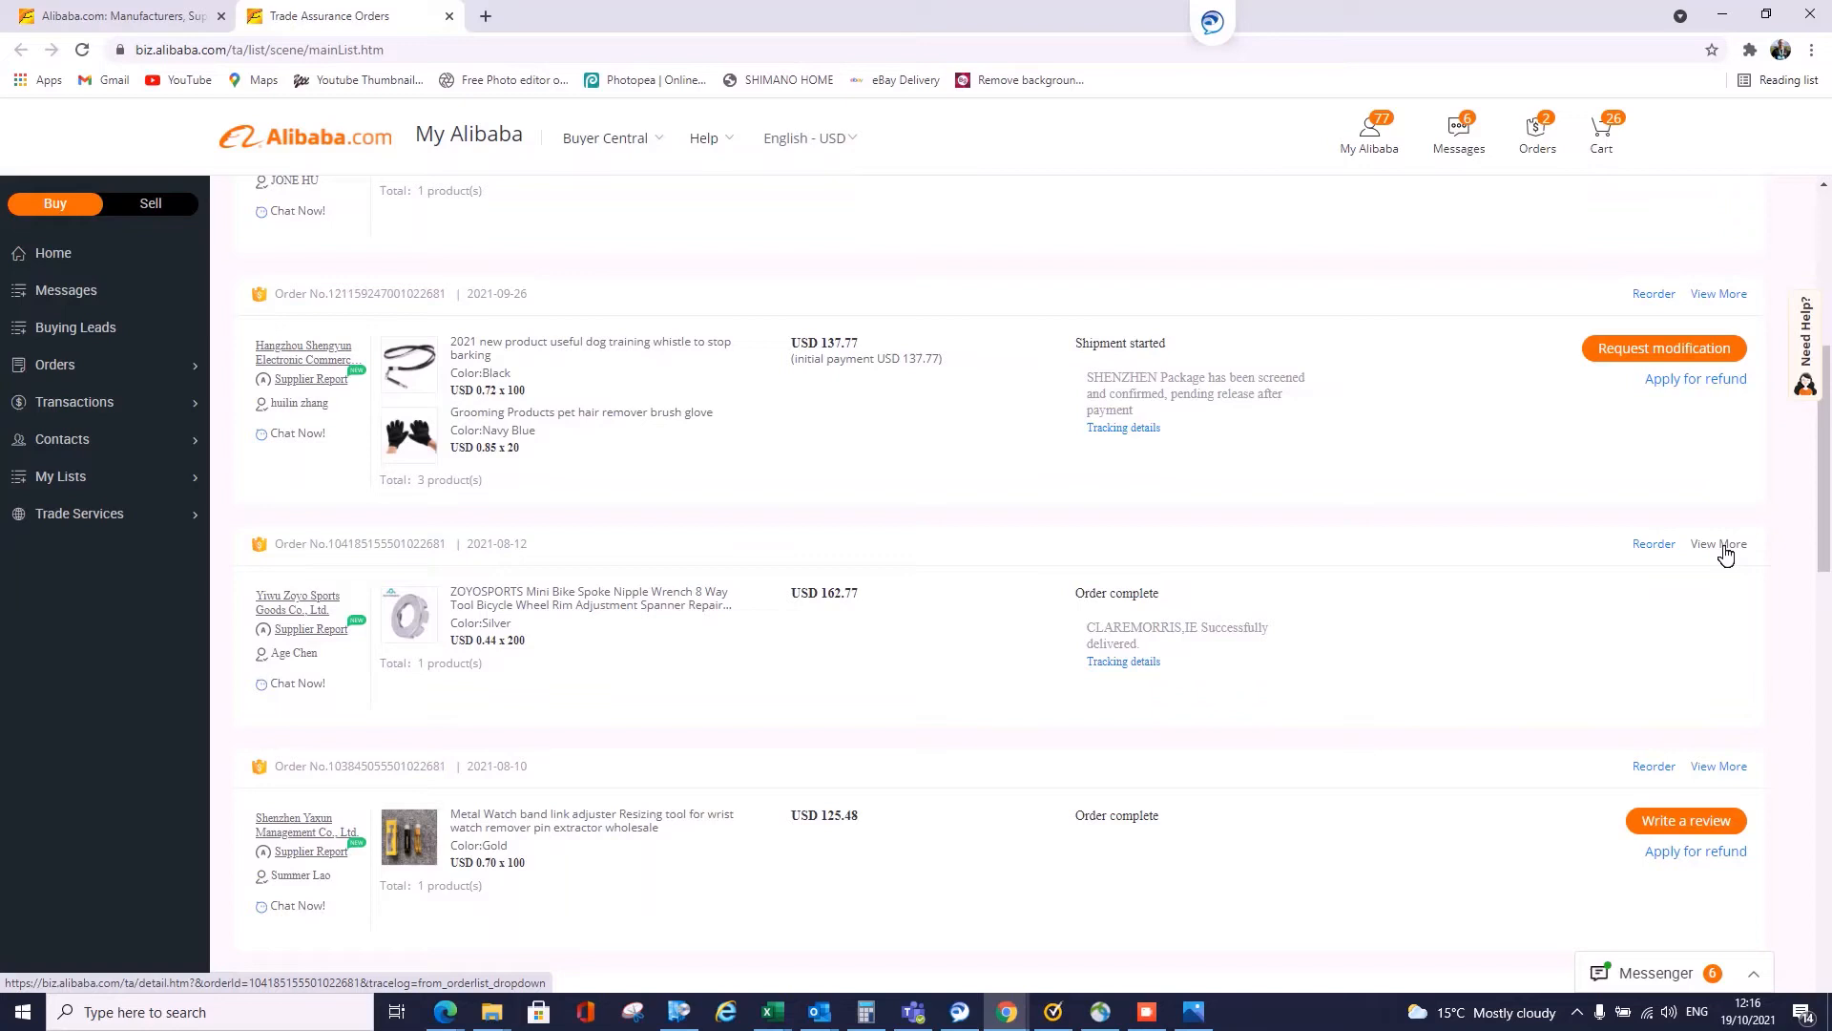
left_click(1718, 543)
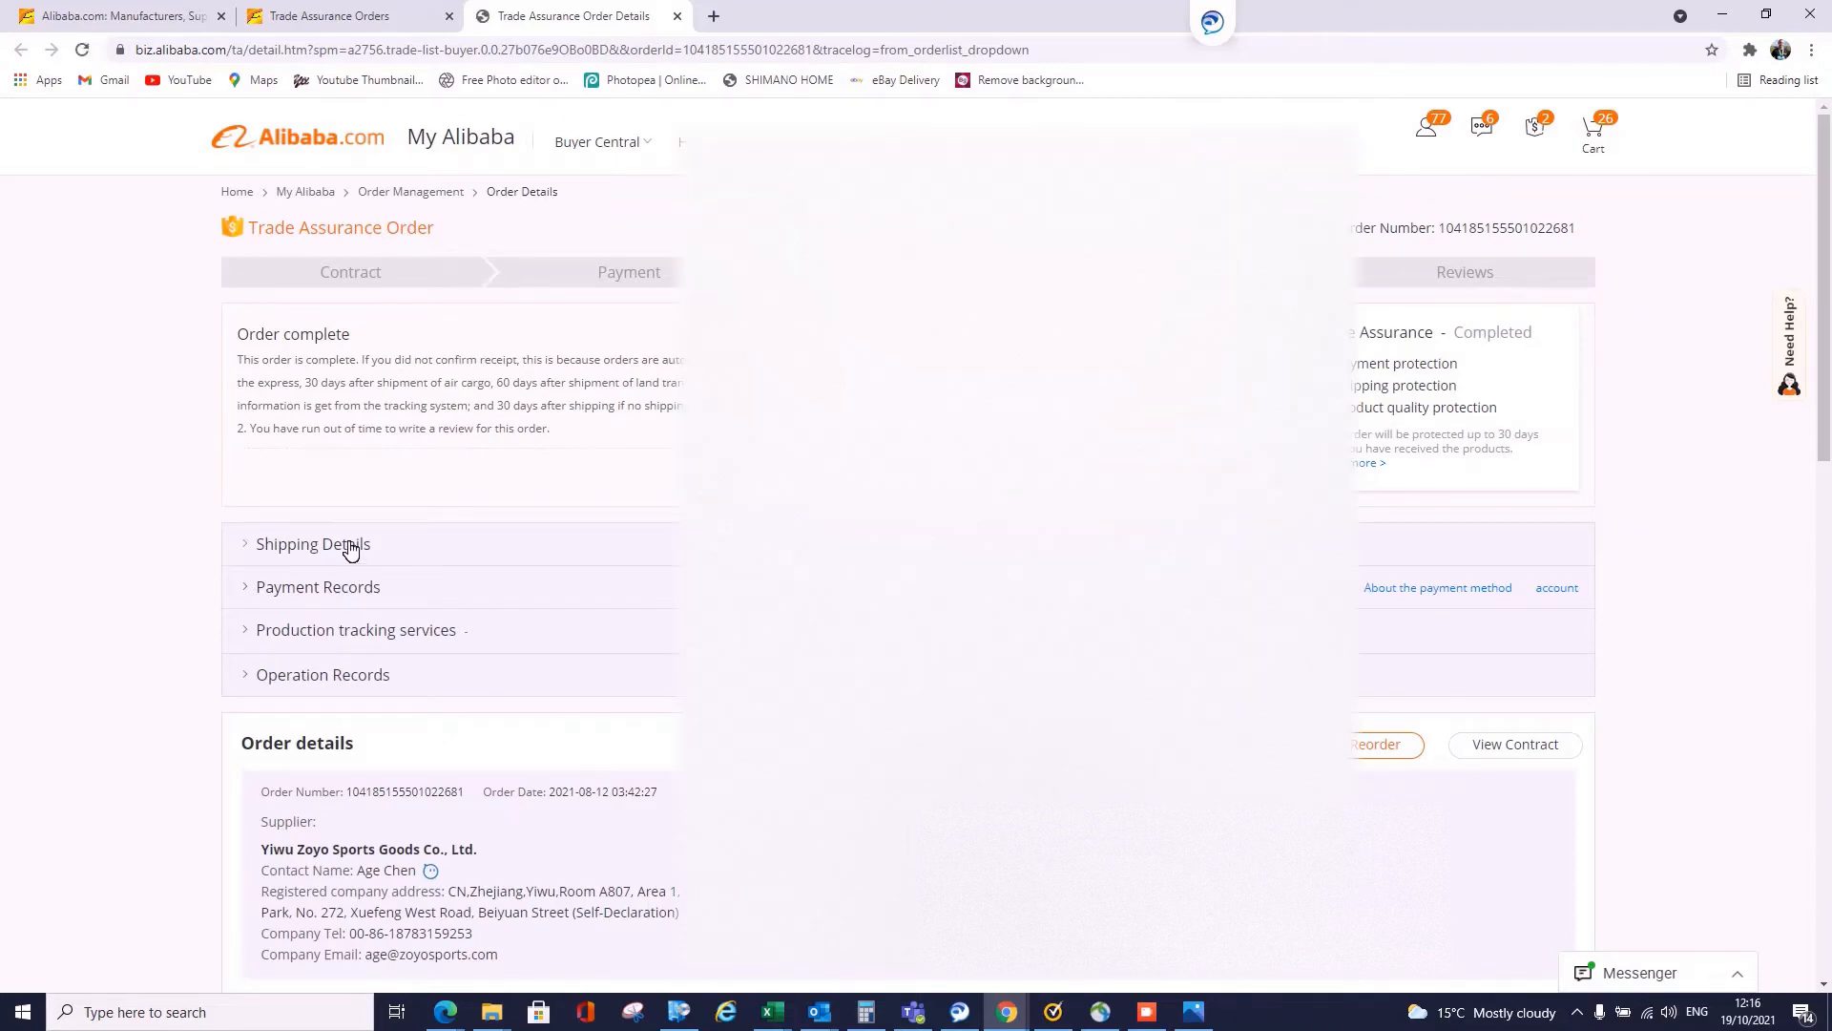
- Download the order's TA_CONTRACT image and open it in Photos
scroll("down", 3)
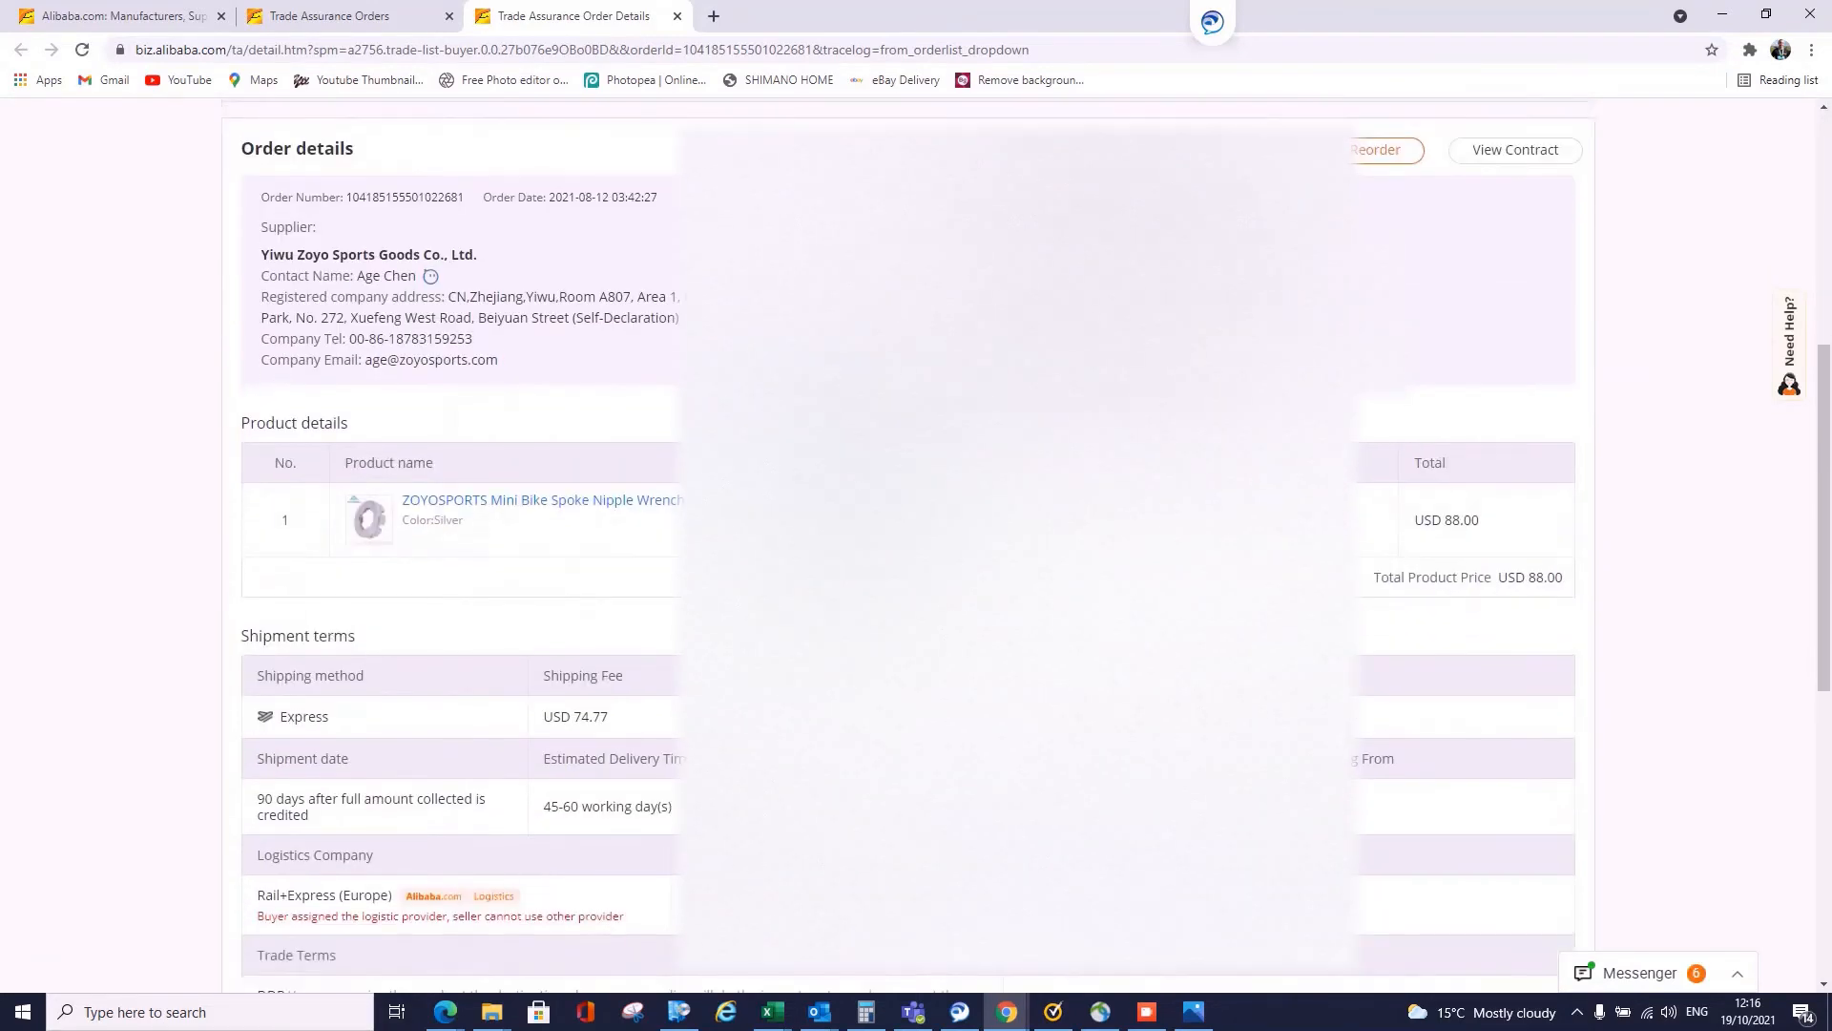
scroll("down", 3)
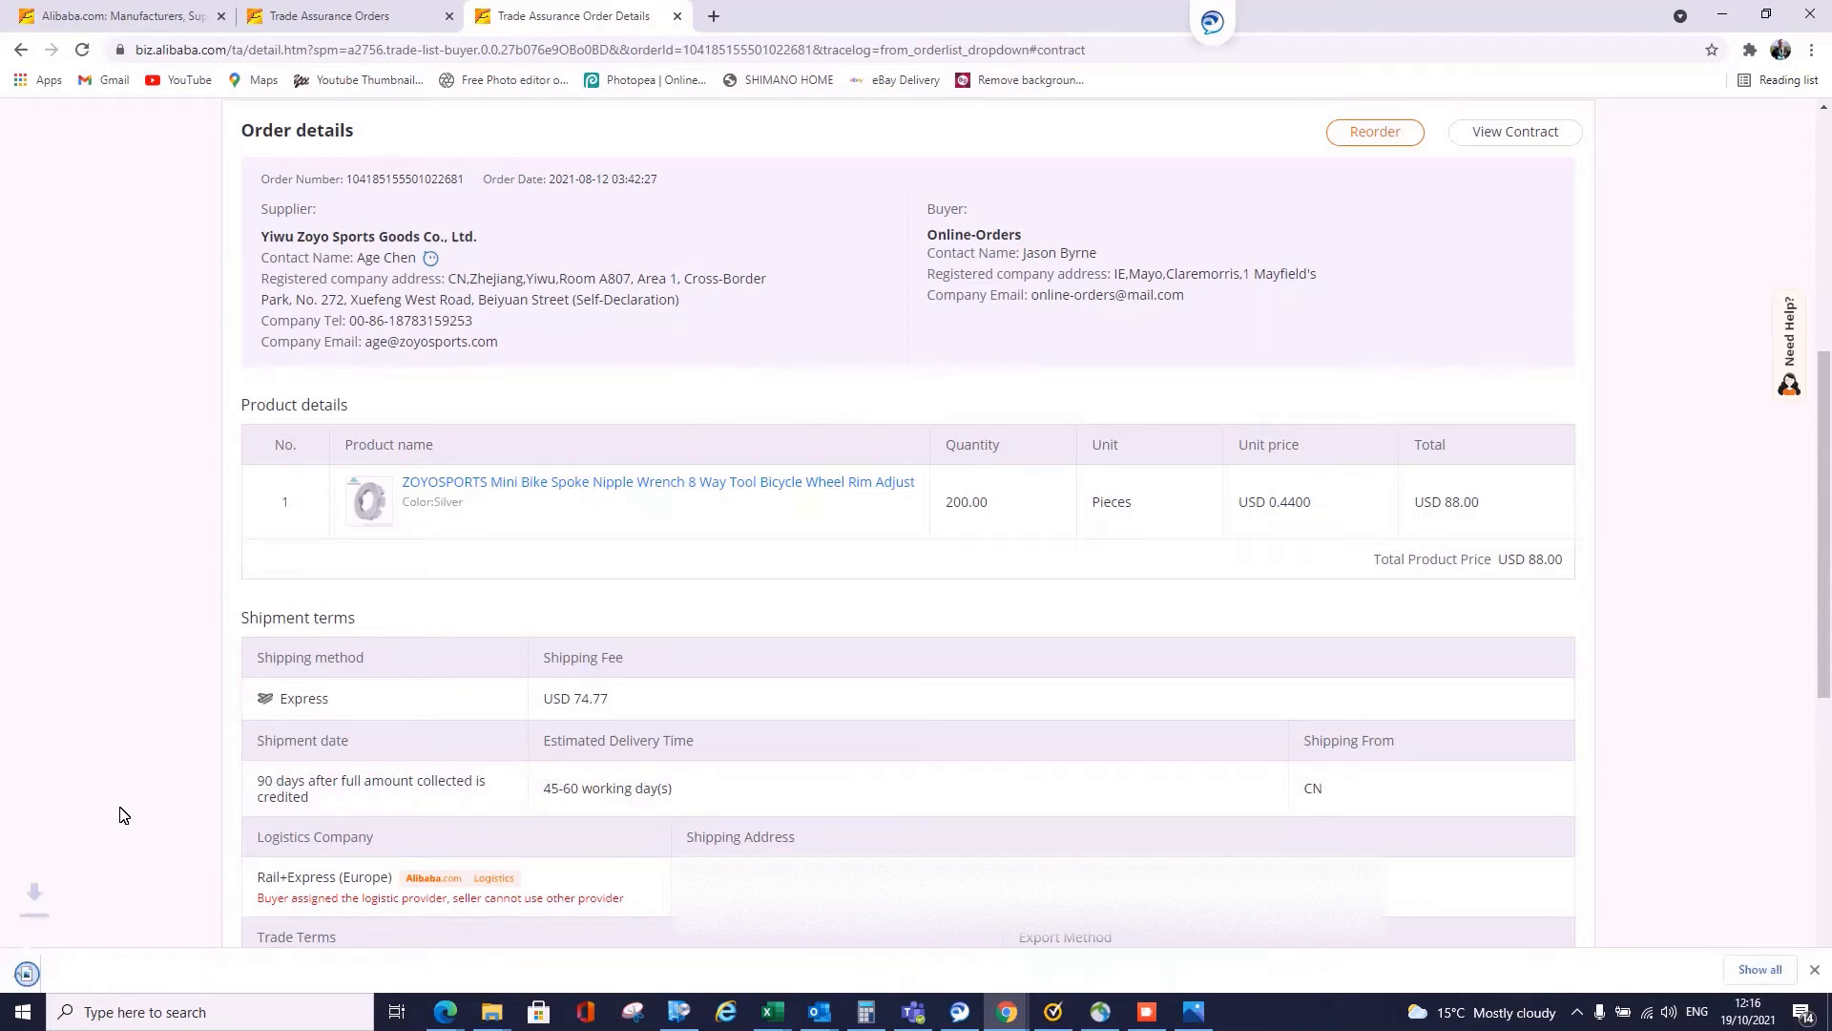
left_click(1515, 130)
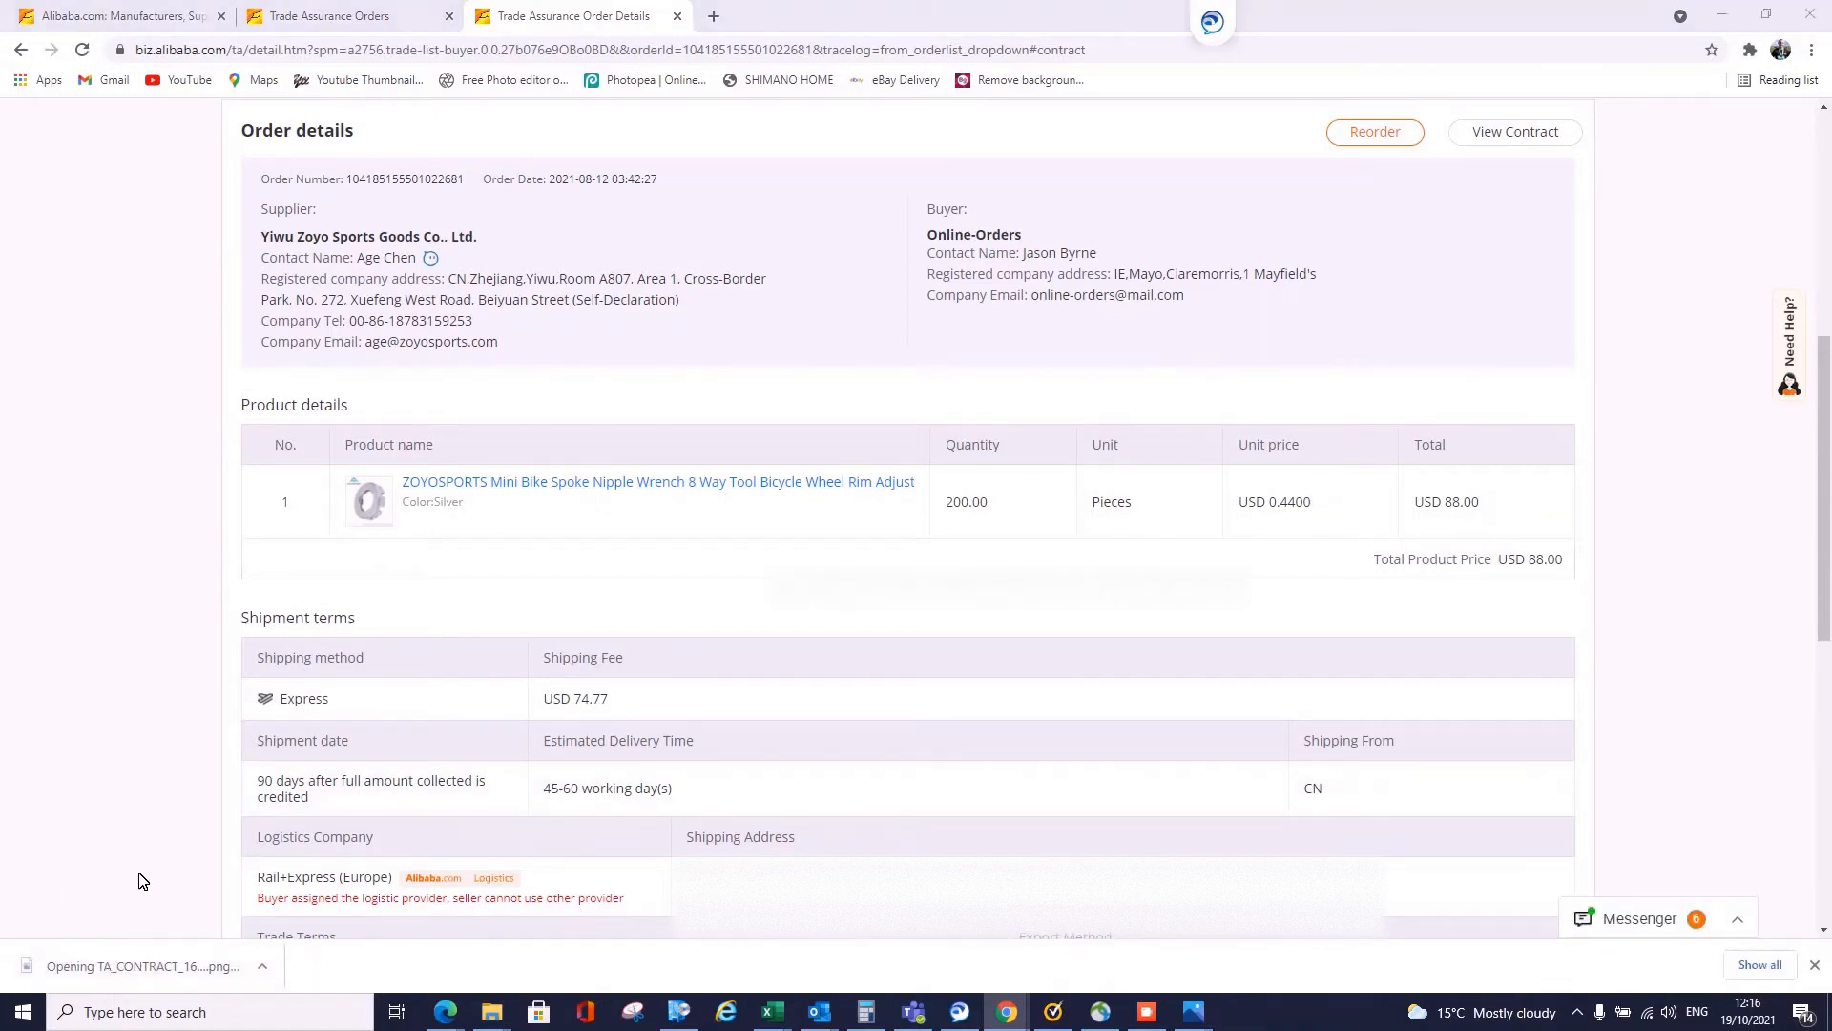
left_click(140, 965)
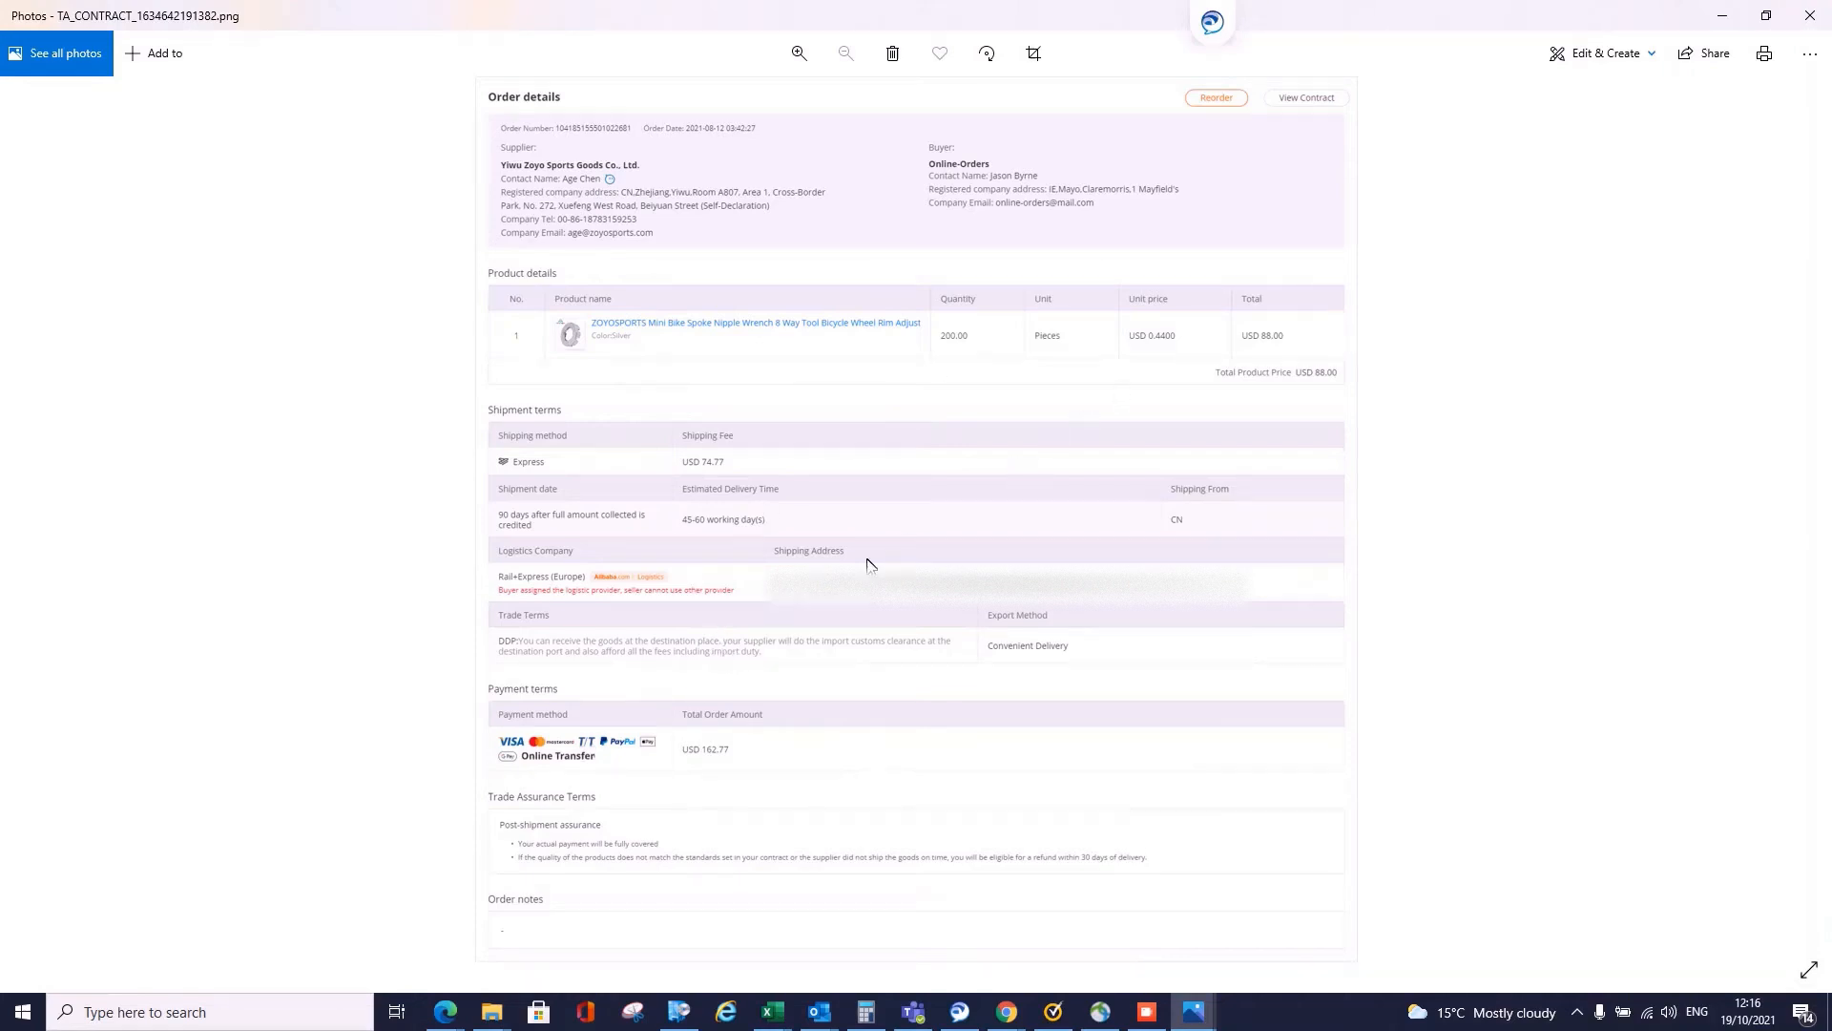
mouse_move(1815, 16)
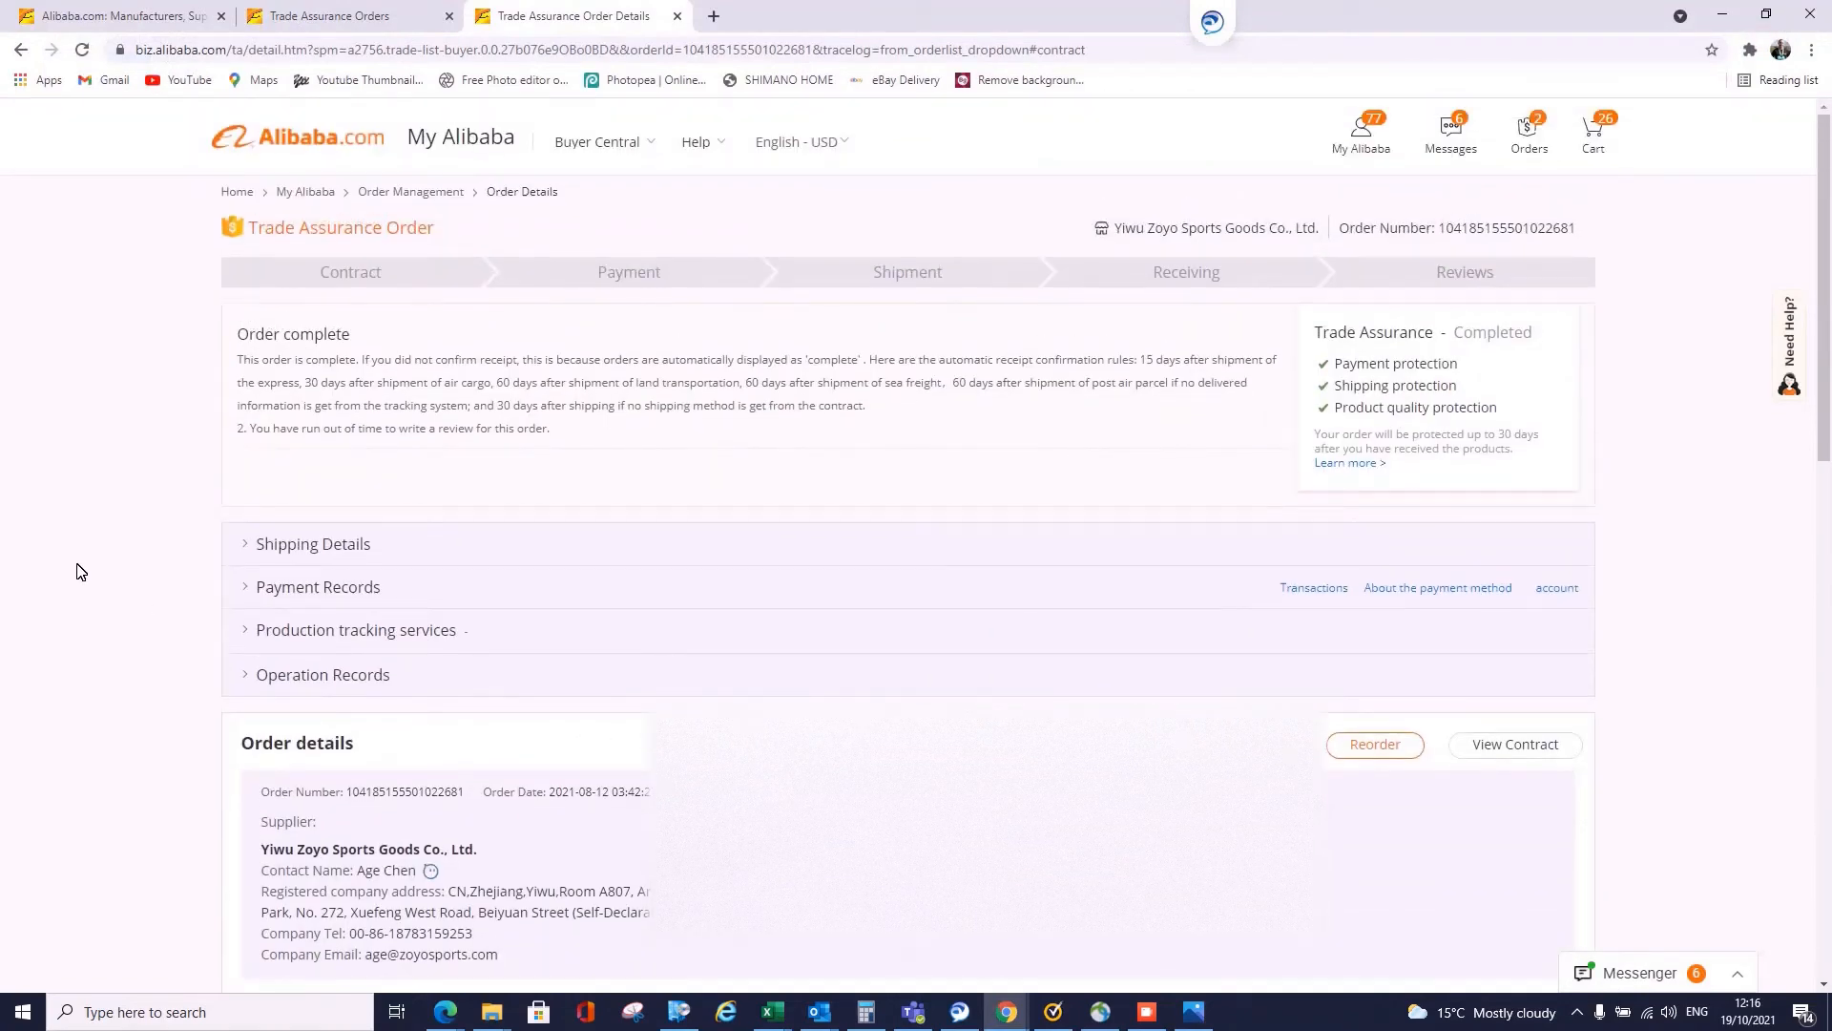
- Expand Shipping Details to see delivery to Claremorris on 2021-10-15
left_click(313, 543)
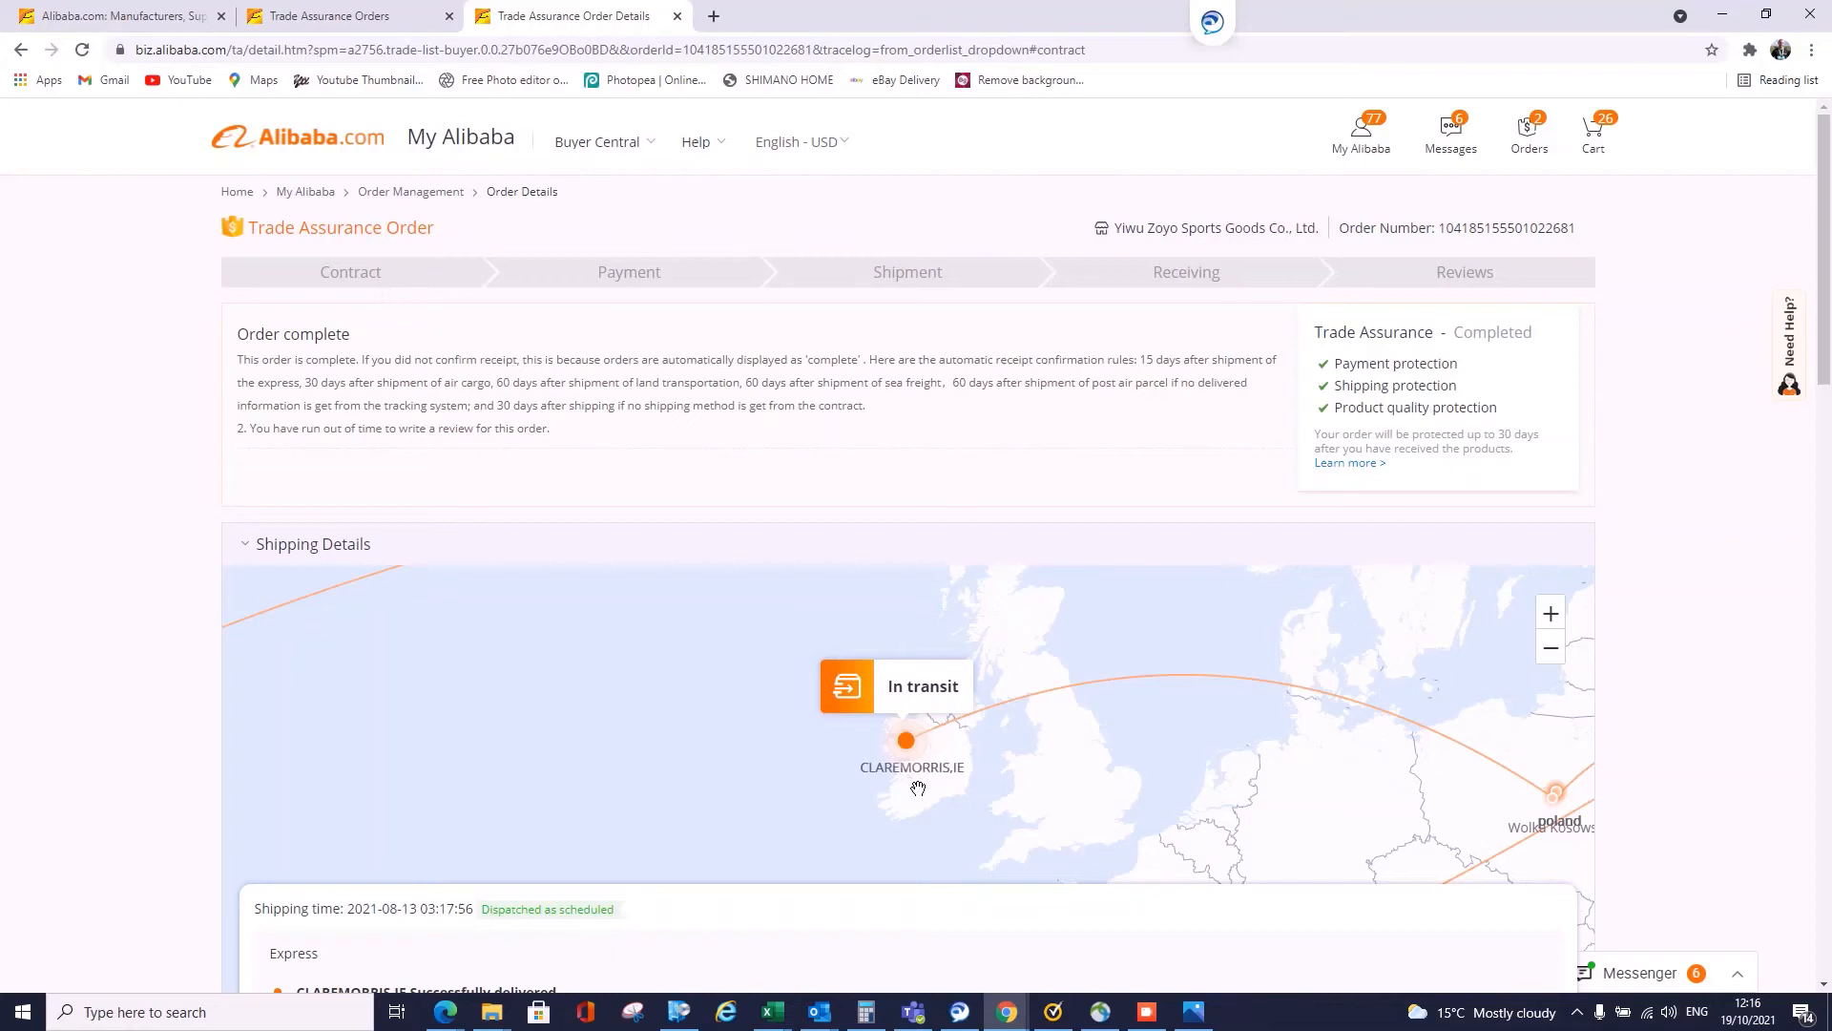
scroll("down", 3)
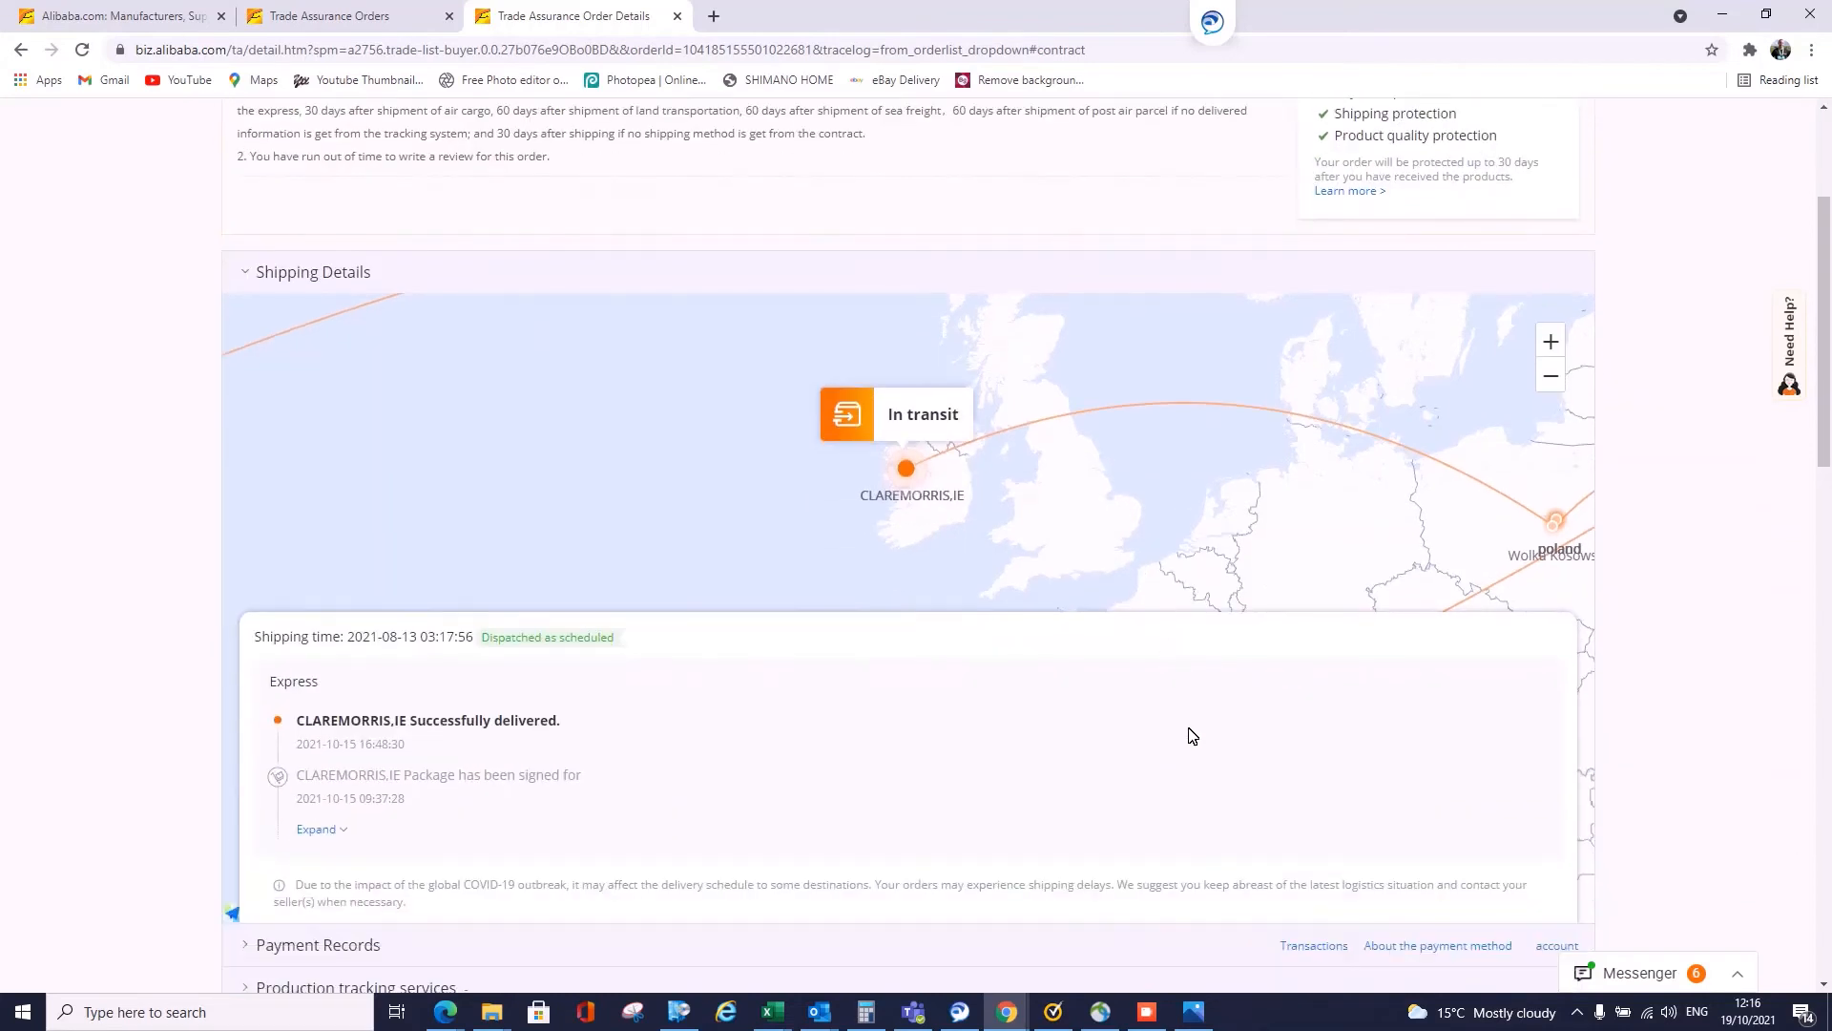
scroll("down", 3)
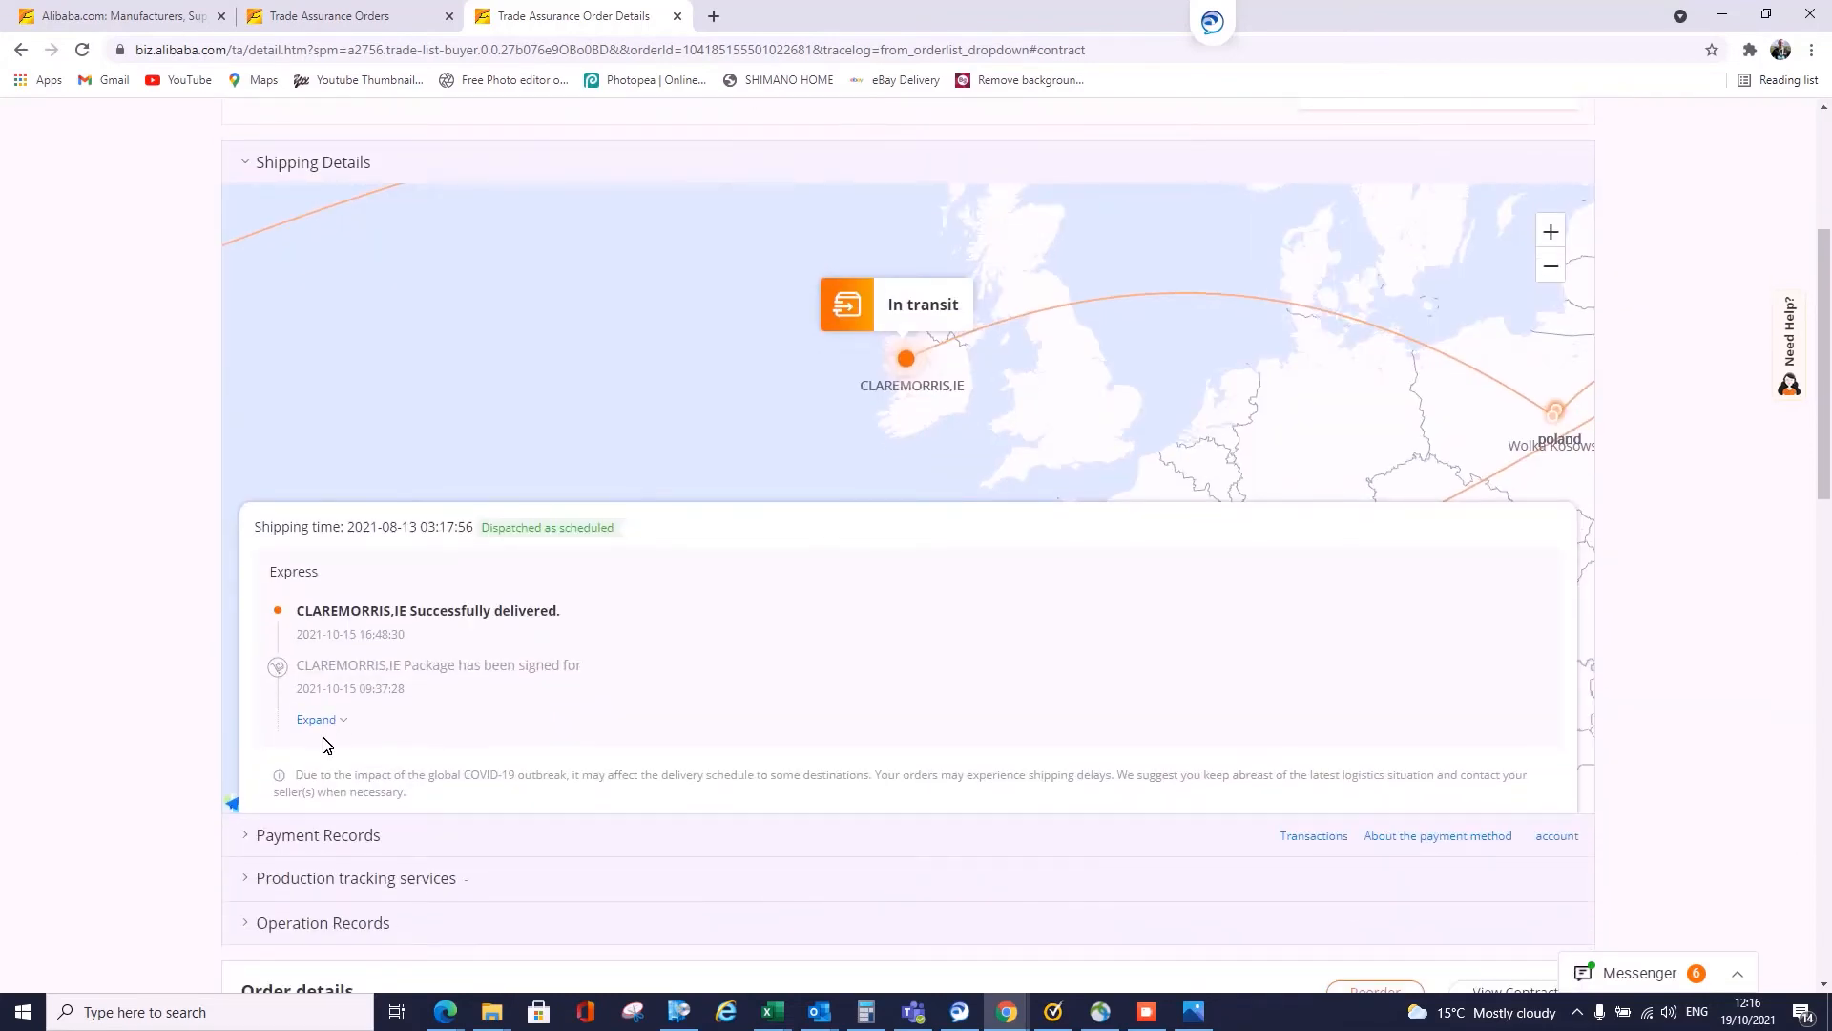
- Expand the tracking list and scroll from China customs to Claremorris delivery
left_click(317, 719)
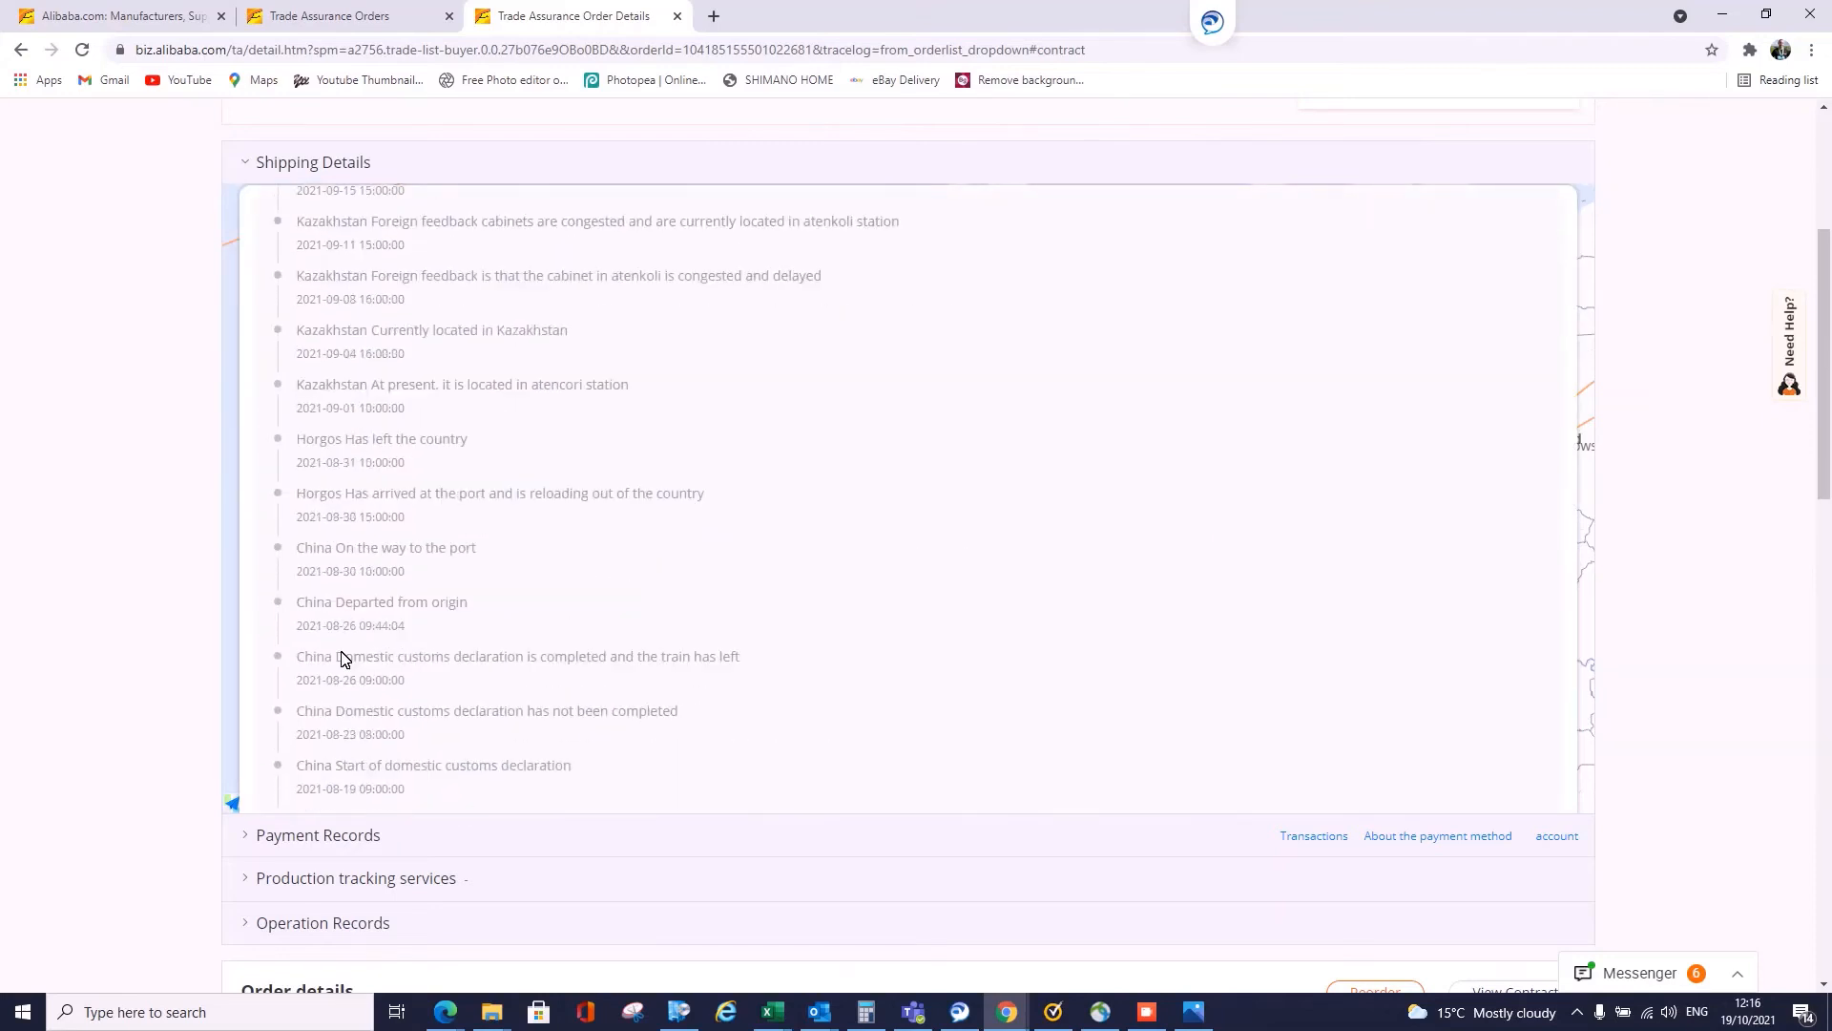
scroll("down", 3)
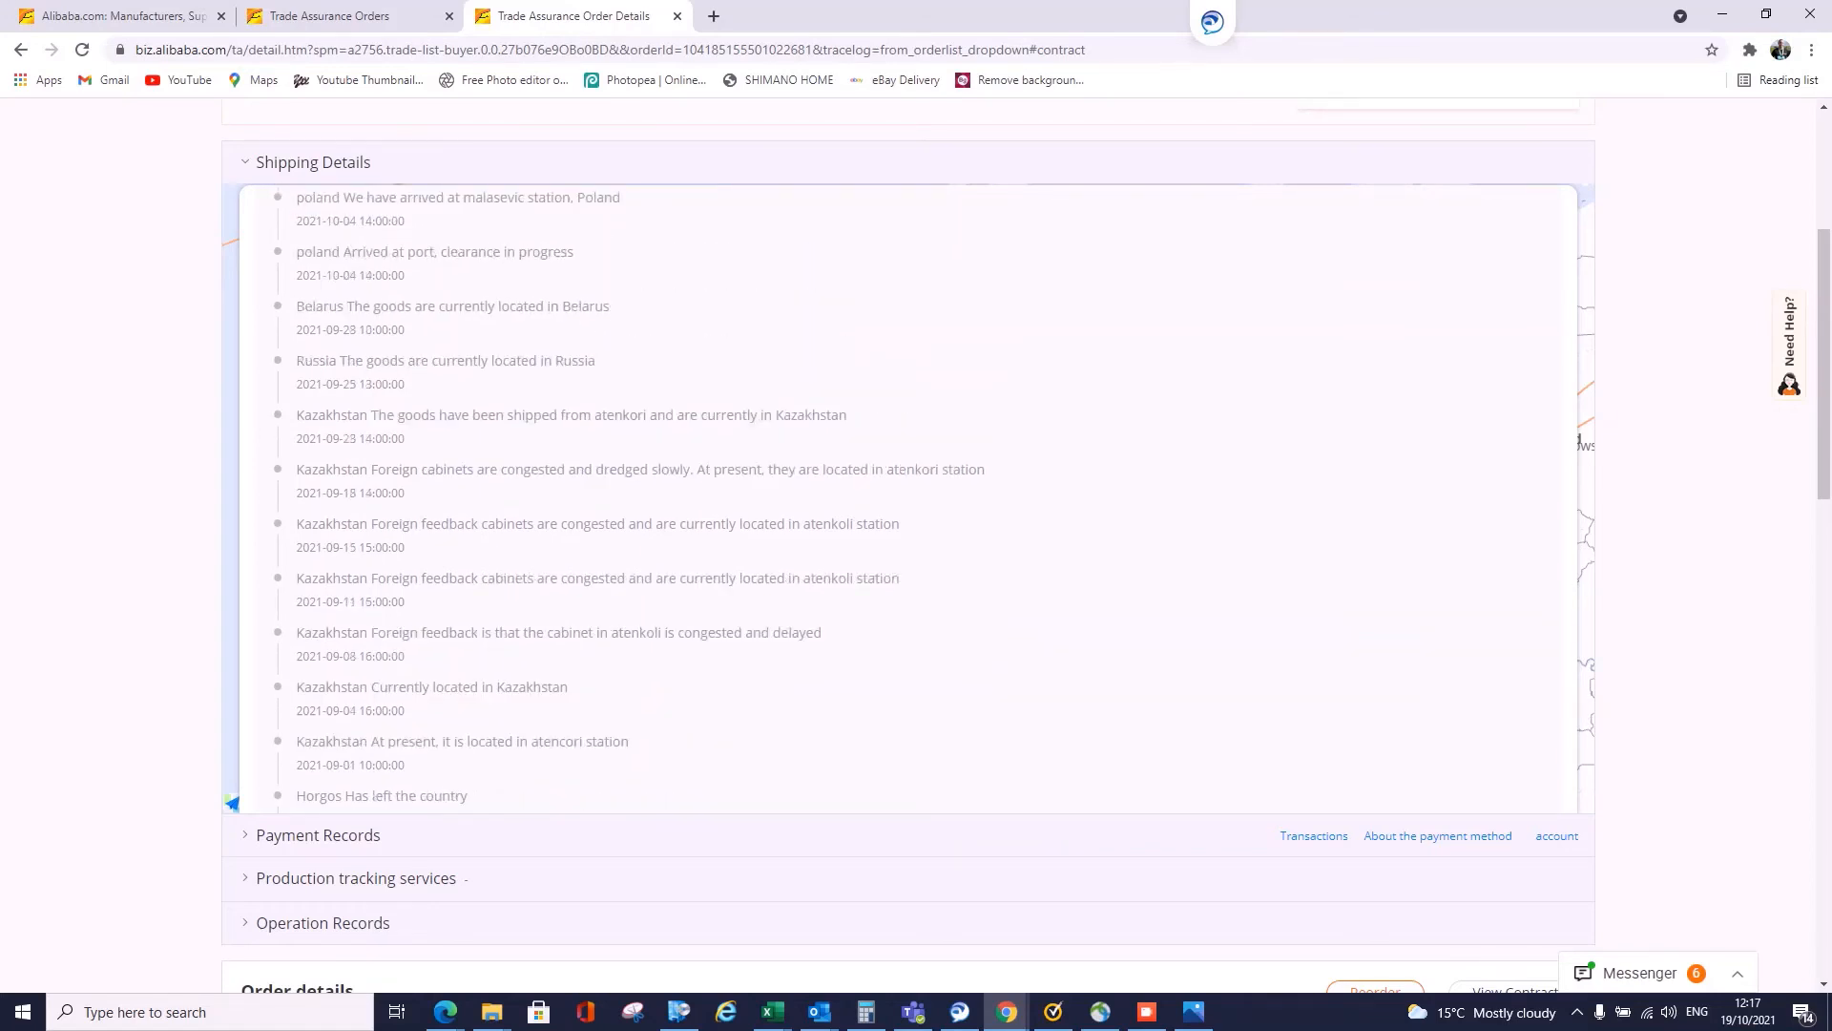
scroll("down", 3)
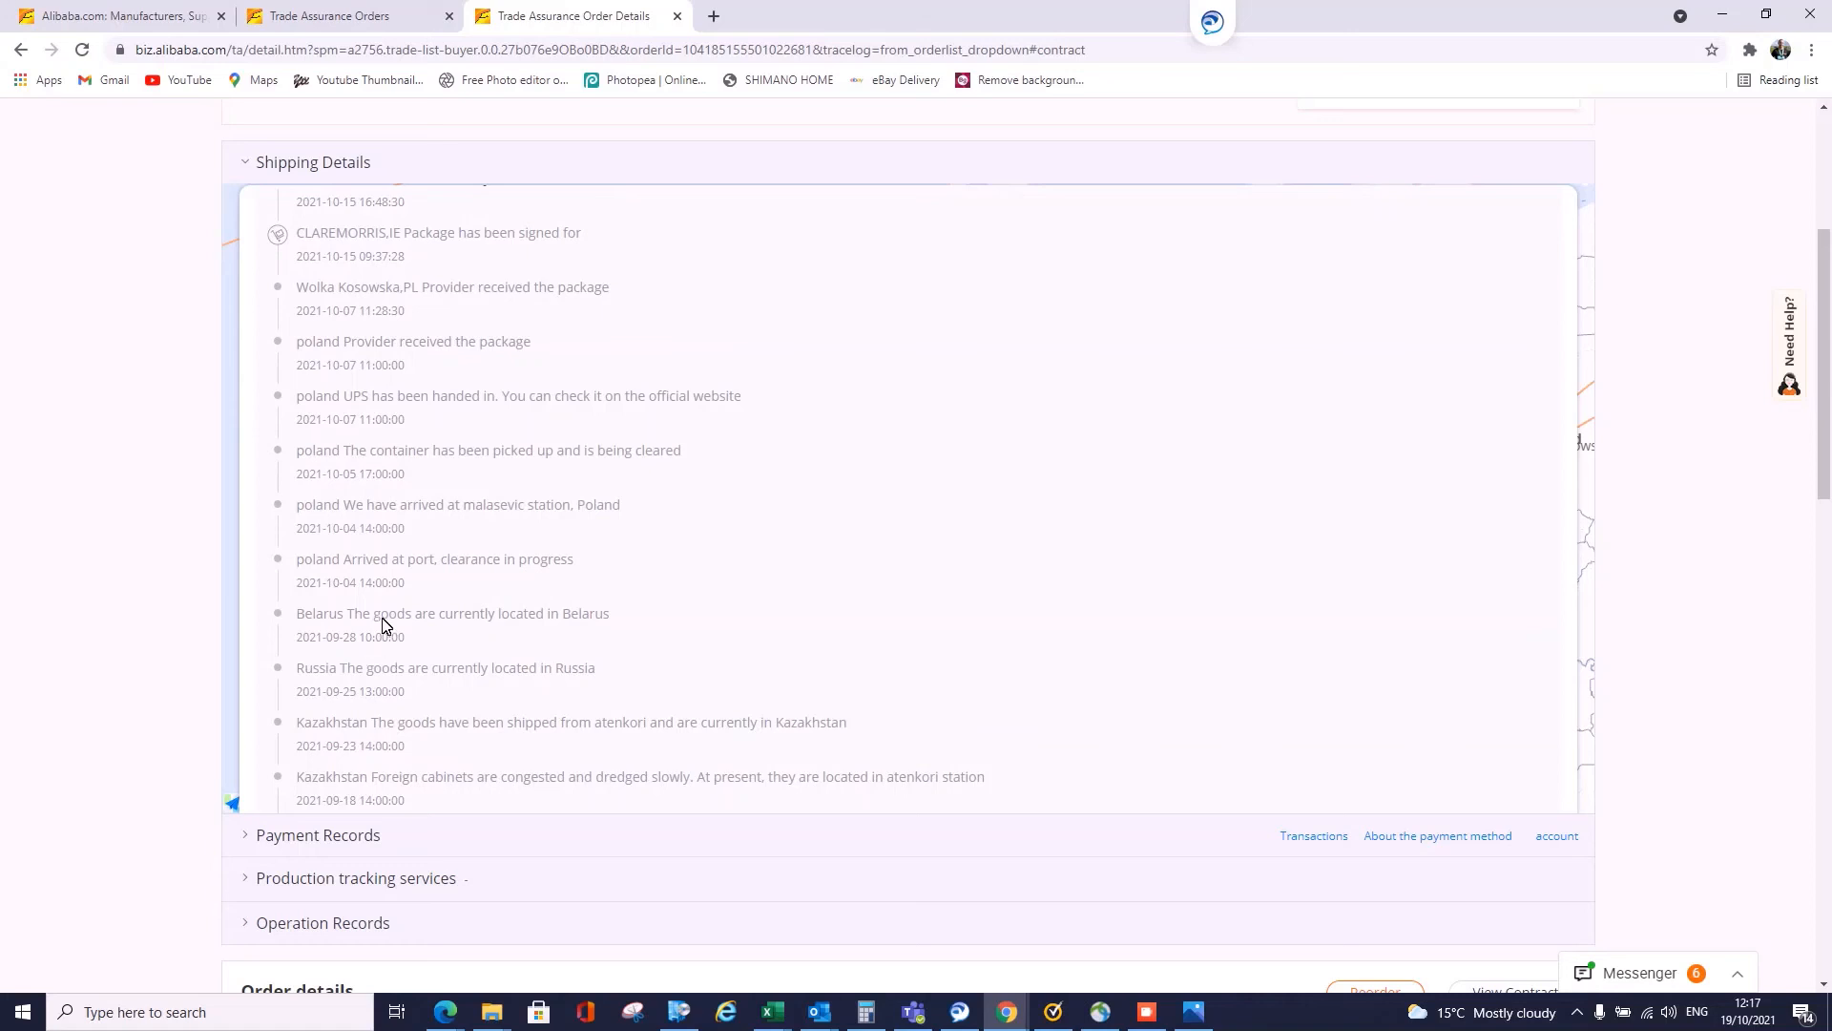
scroll("down", 3)
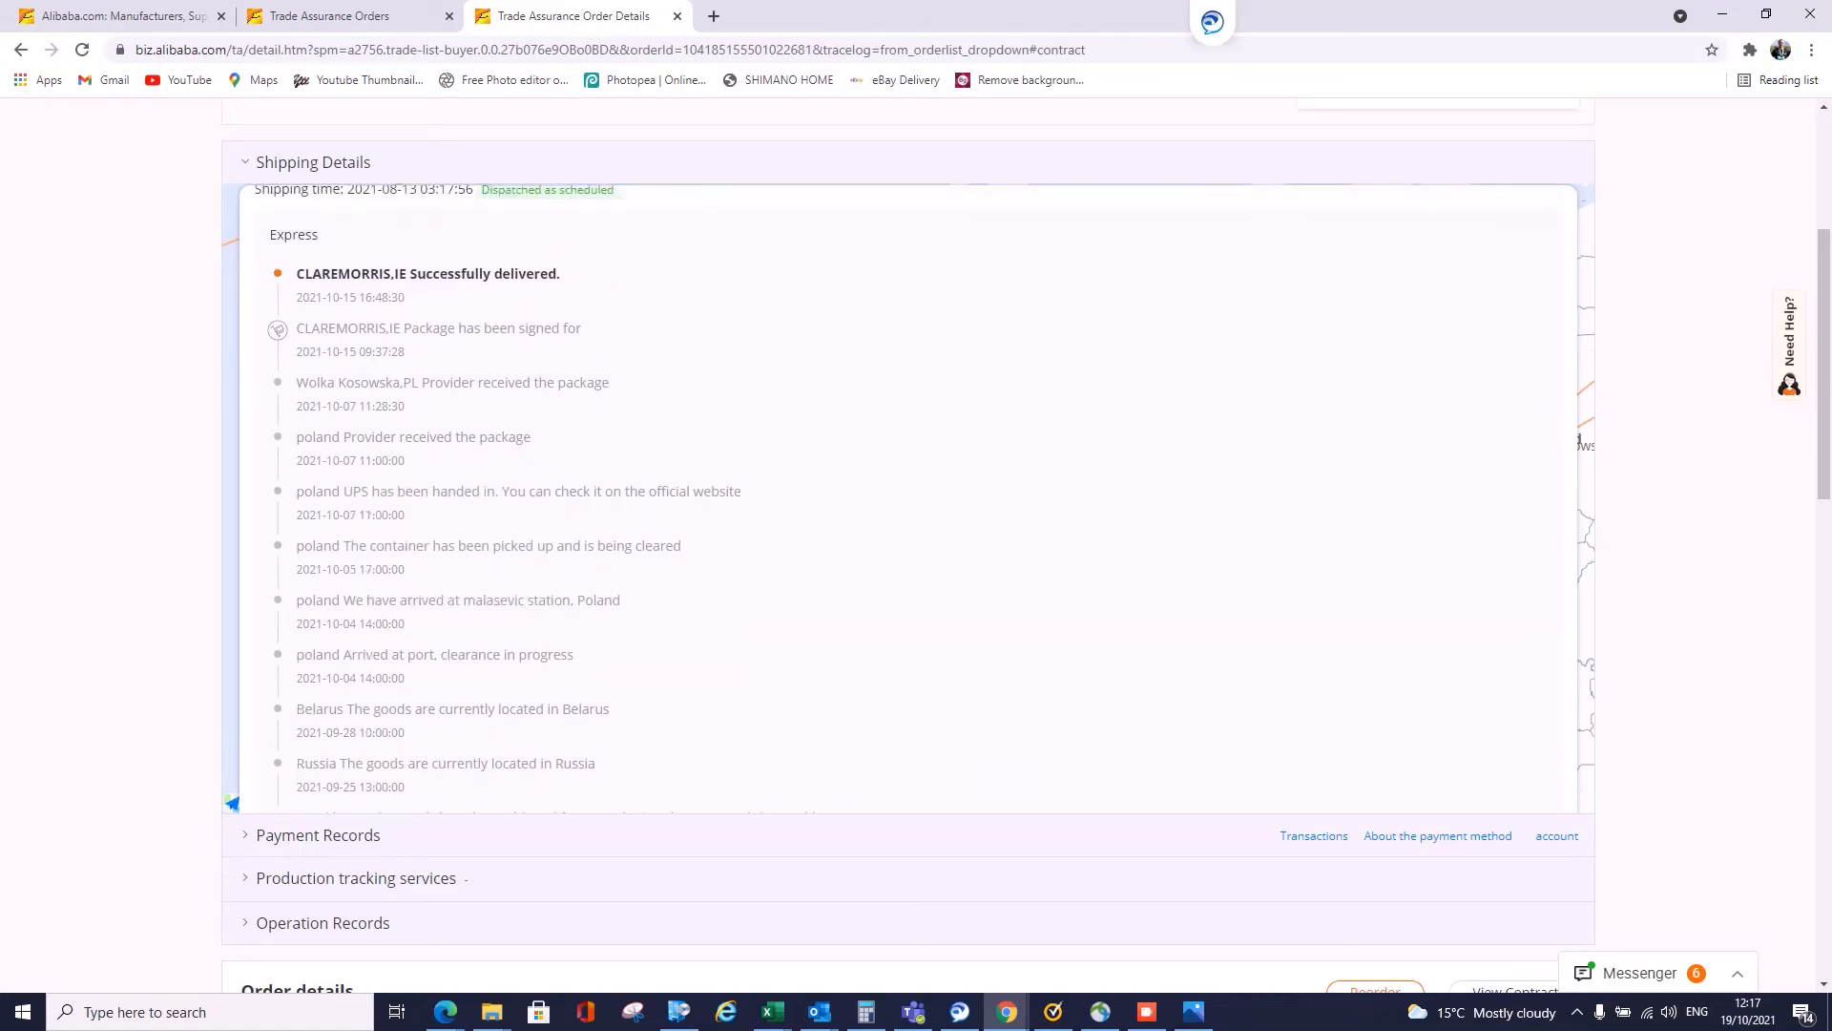
scroll("up", 3)
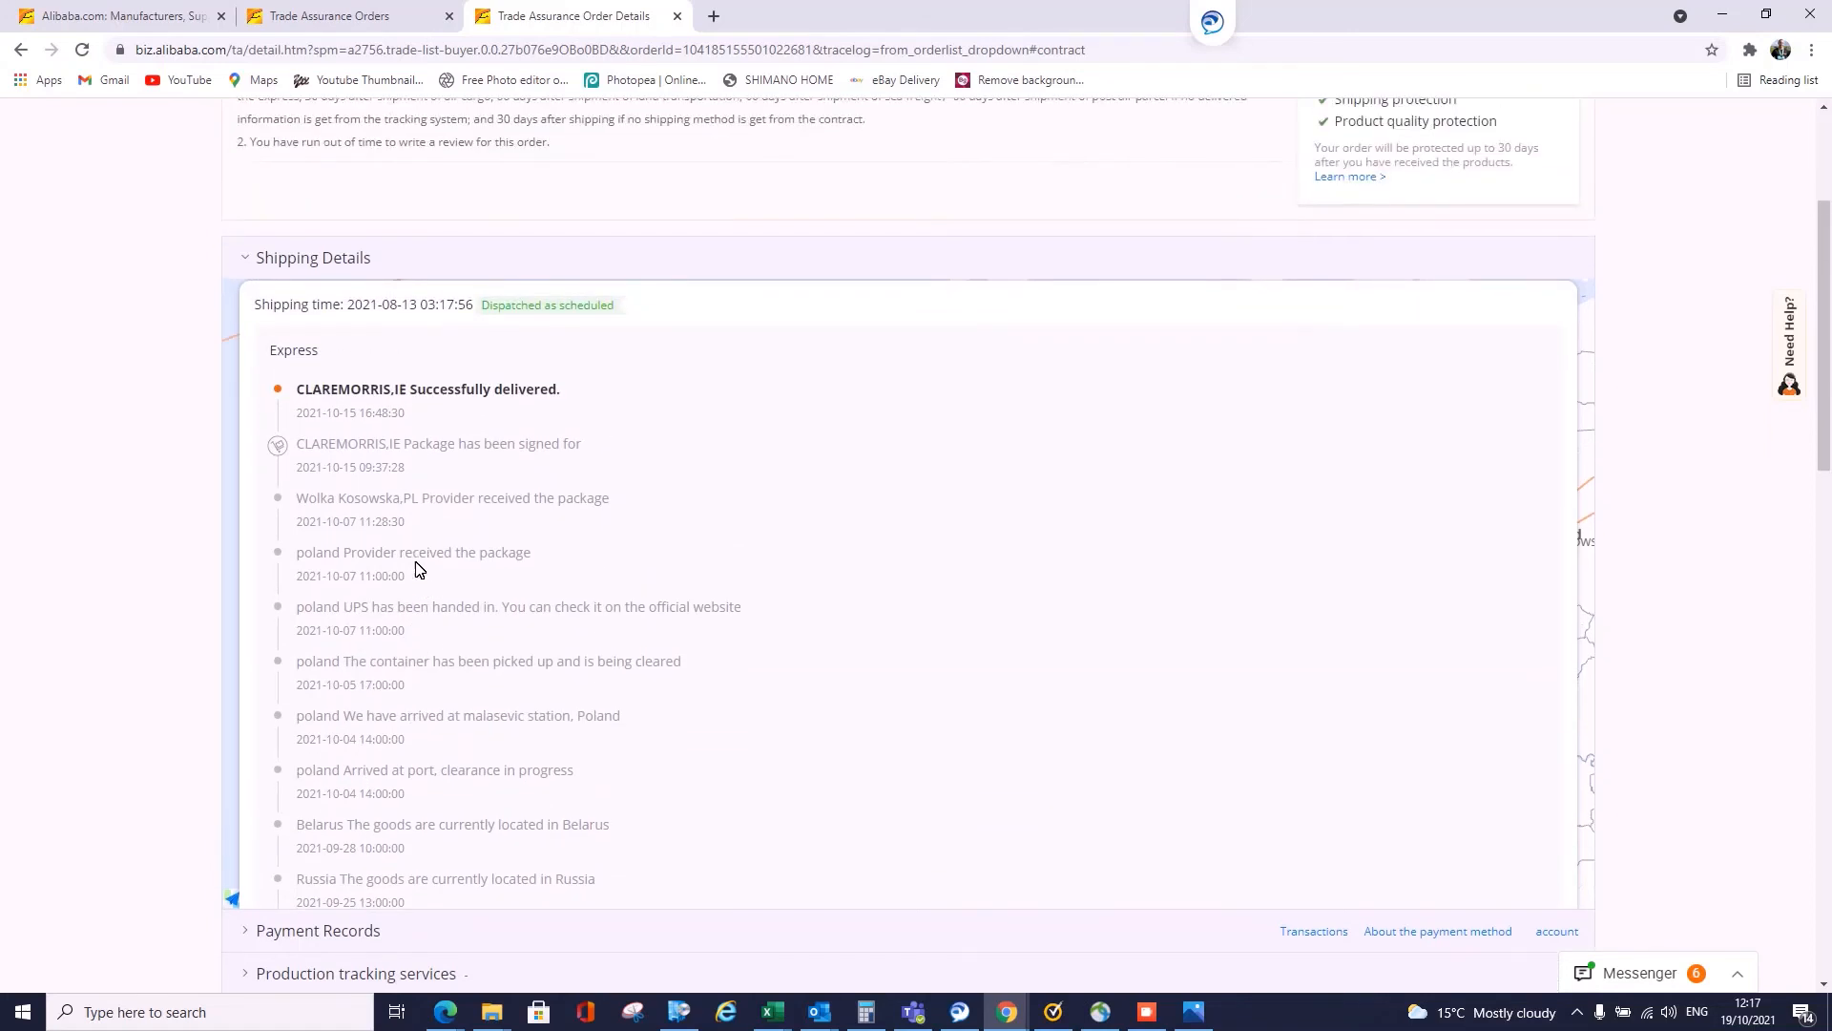